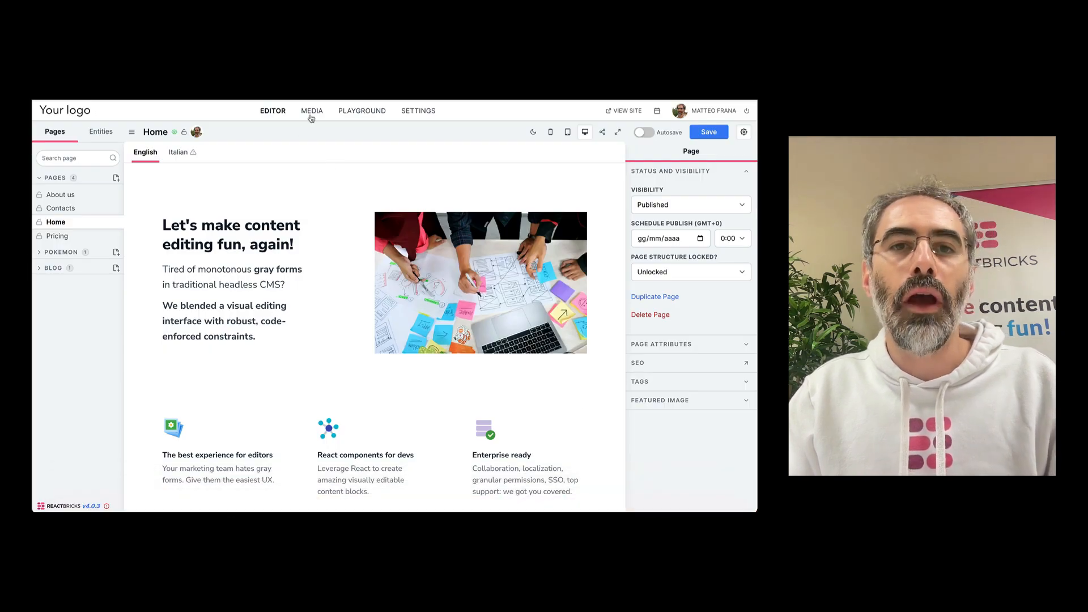
Step: Open the MEDIA library showing the image asset folders
{"action": "left_click", "coordinate": [311, 110]}
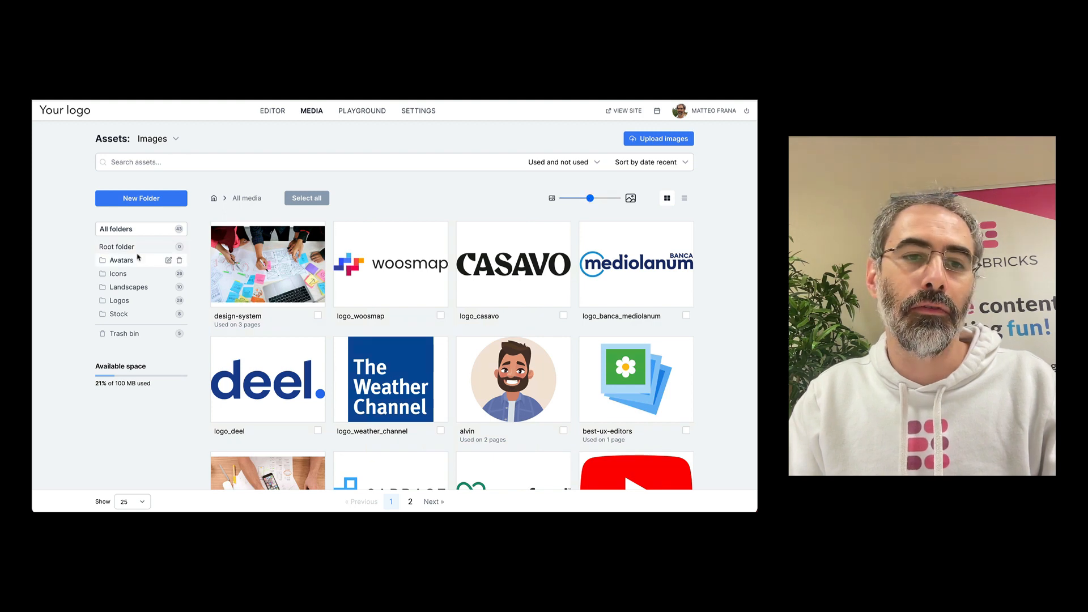
Step: Browse the Landscapes and Stock folders, then show images from all folders
{"action": "left_click", "coordinate": [128, 287]}
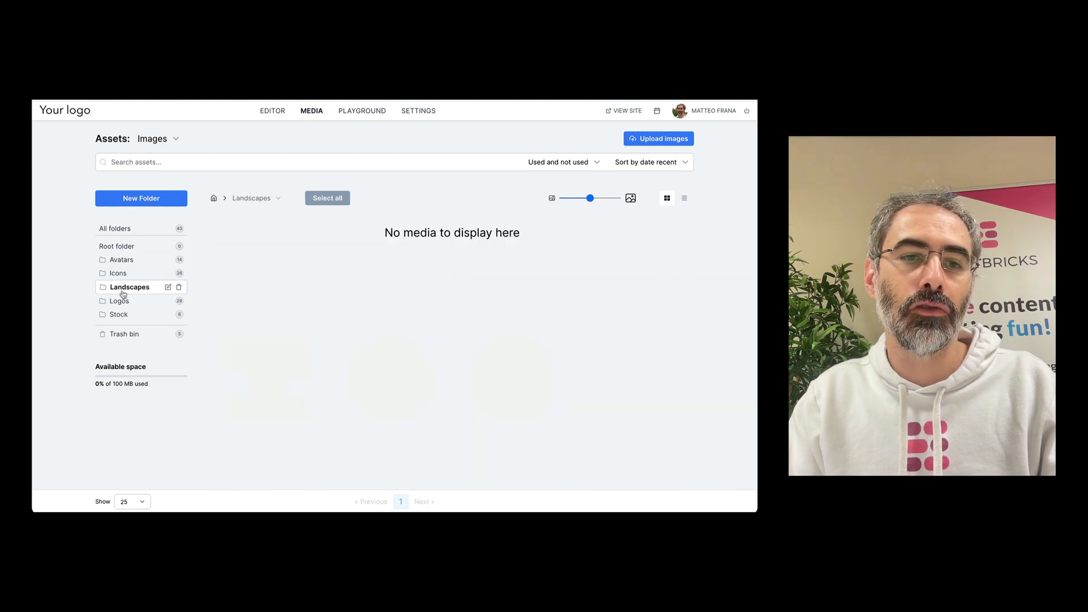
{"action": "left_click", "coordinate": [118, 314]}
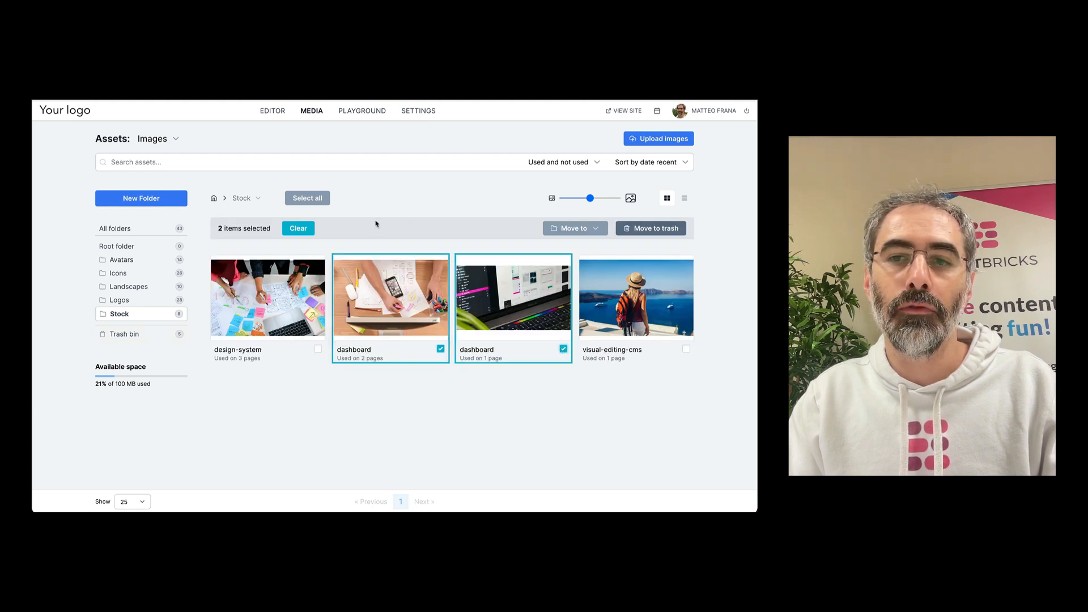
{"action": "left_click", "coordinate": [563, 348]}
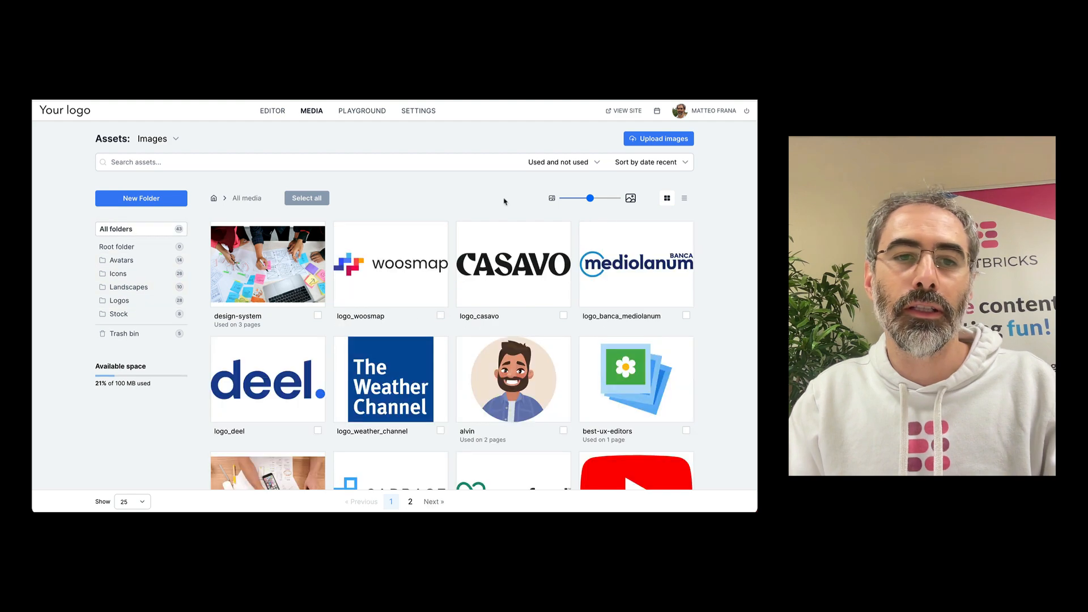
Step: Switch assets to list view, check the usage filter, and return to the Home page editor
{"action": "left_click", "coordinate": [684, 198]}
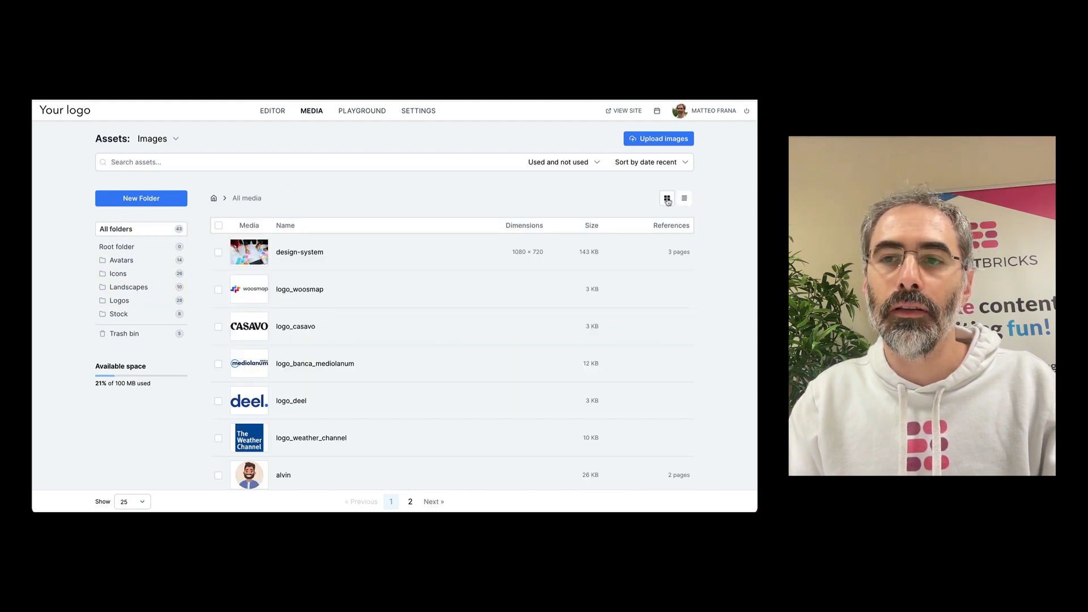
{"action": "type", "text": "s"}
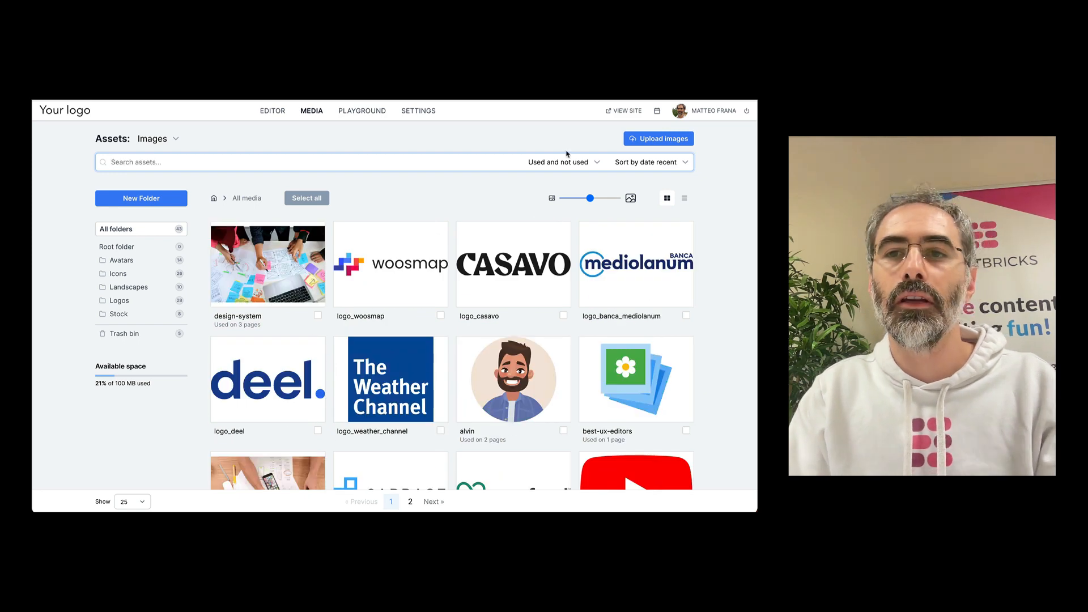
{"action": "left_click", "coordinate": [562, 161]}
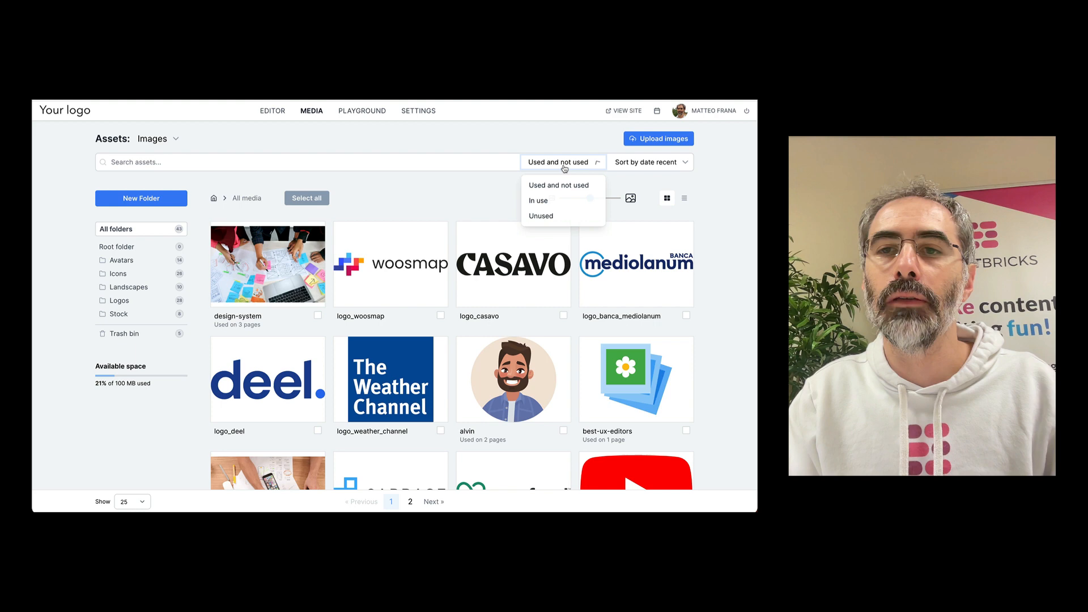
{"action": "left_click", "coordinate": [569, 136]}
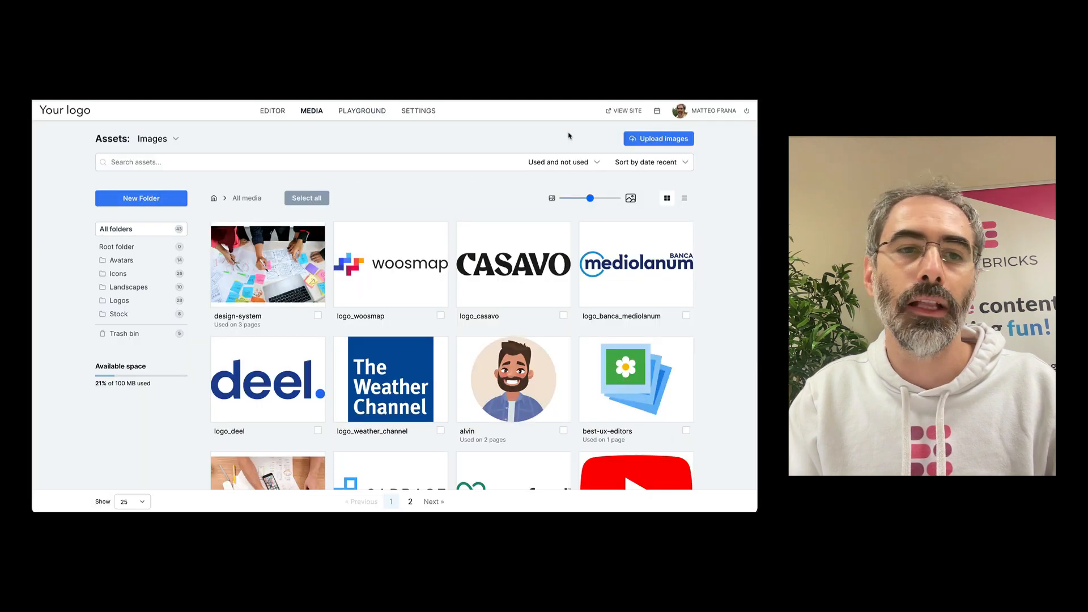
{"action": "left_click", "coordinate": [272, 110]}
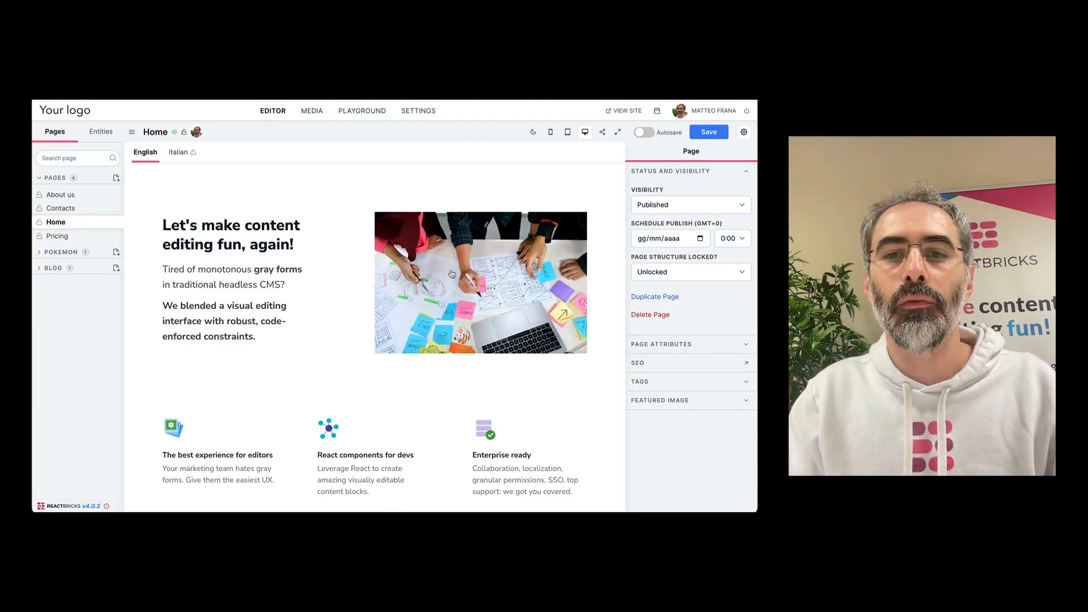
Step: Open the hero image's Replace image options and choose From library
{"action": "left_click", "coordinate": [480, 282]}
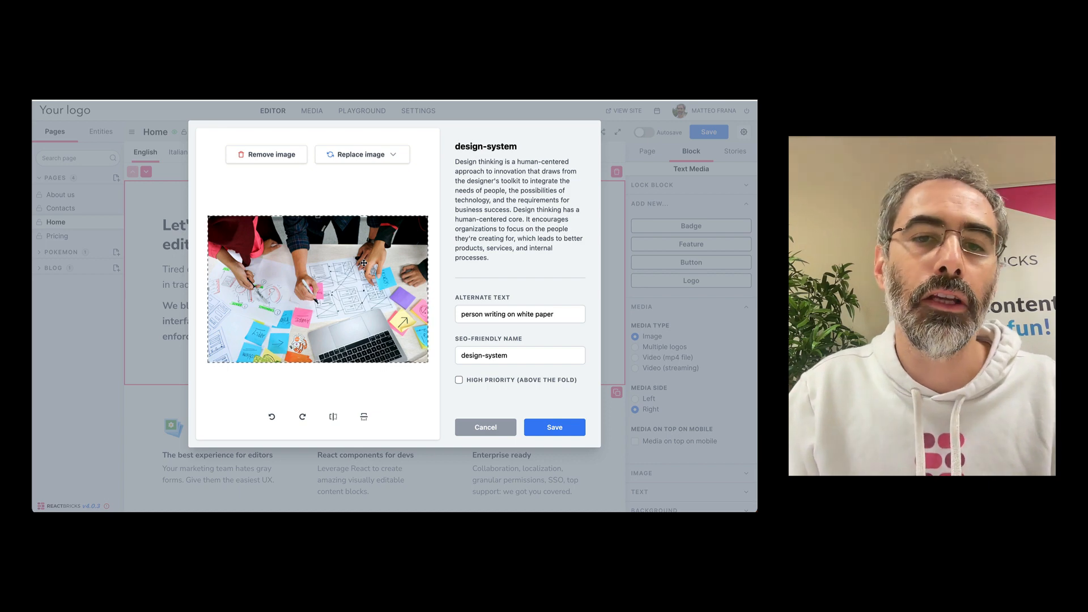
{"action": "left_click", "coordinate": [362, 154]}
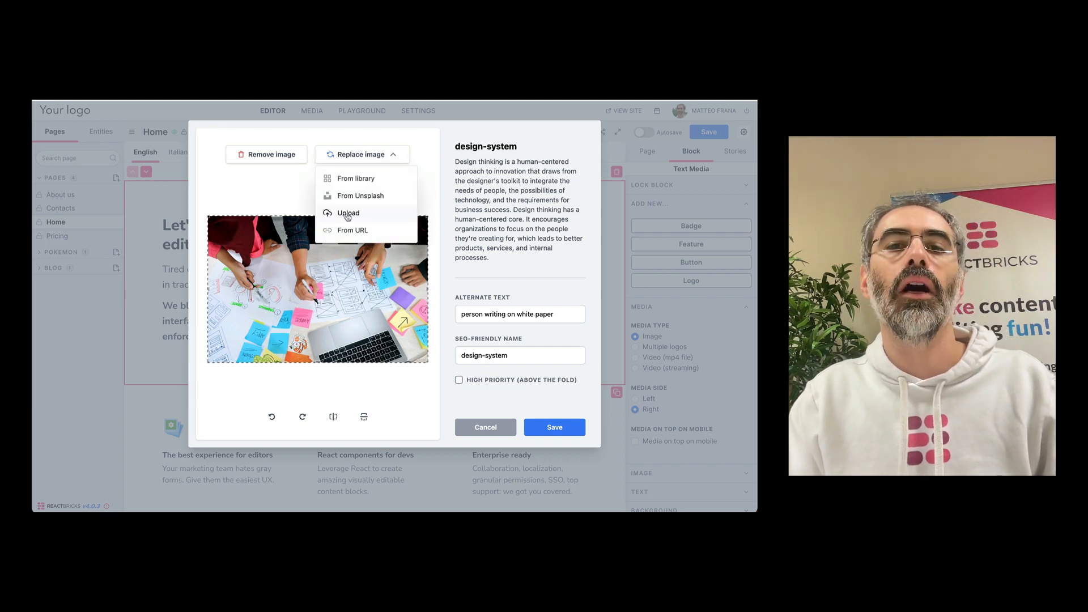
{"action": "left_click", "coordinate": [362, 154]}
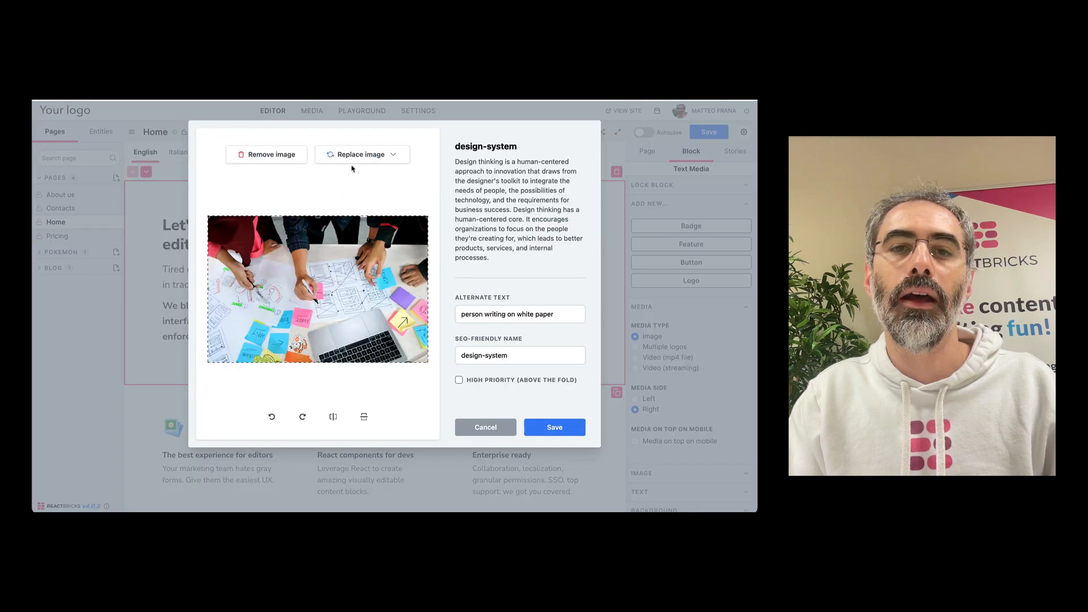
{"action": "left_click", "coordinate": [357, 154]}
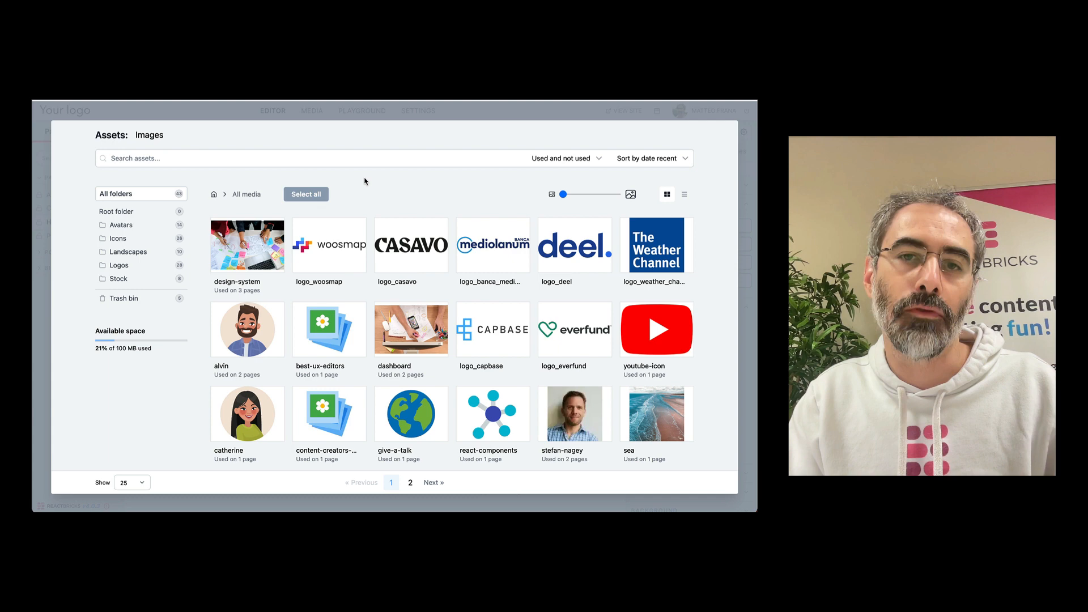
Step: Pick the dashboard photo from the Stock folder as the new hero image
{"action": "left_click", "coordinate": [120, 278]}
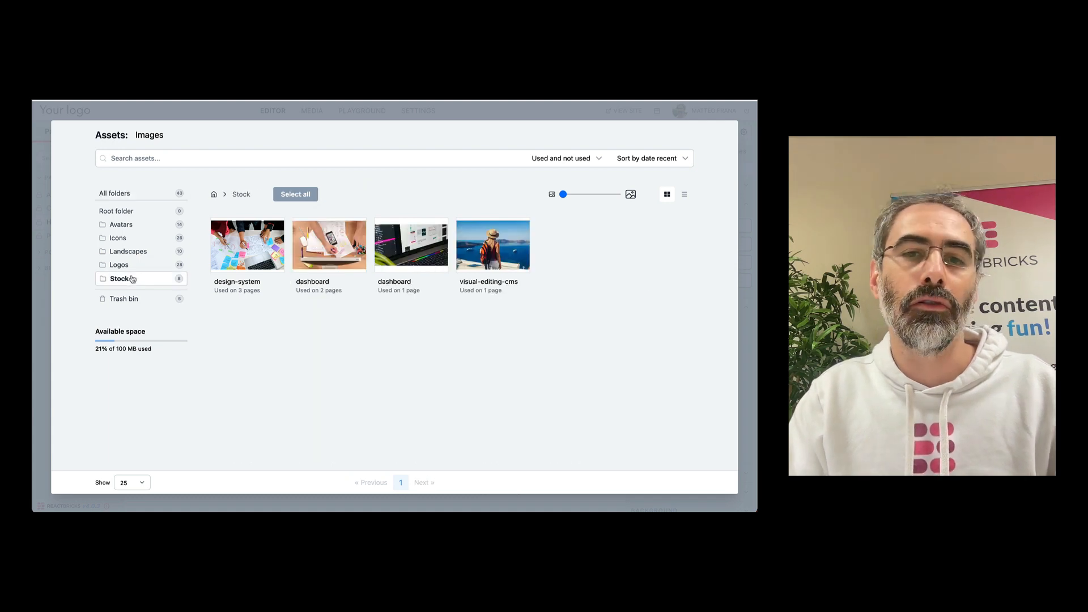
{"action": "left_click", "coordinate": [328, 245]}
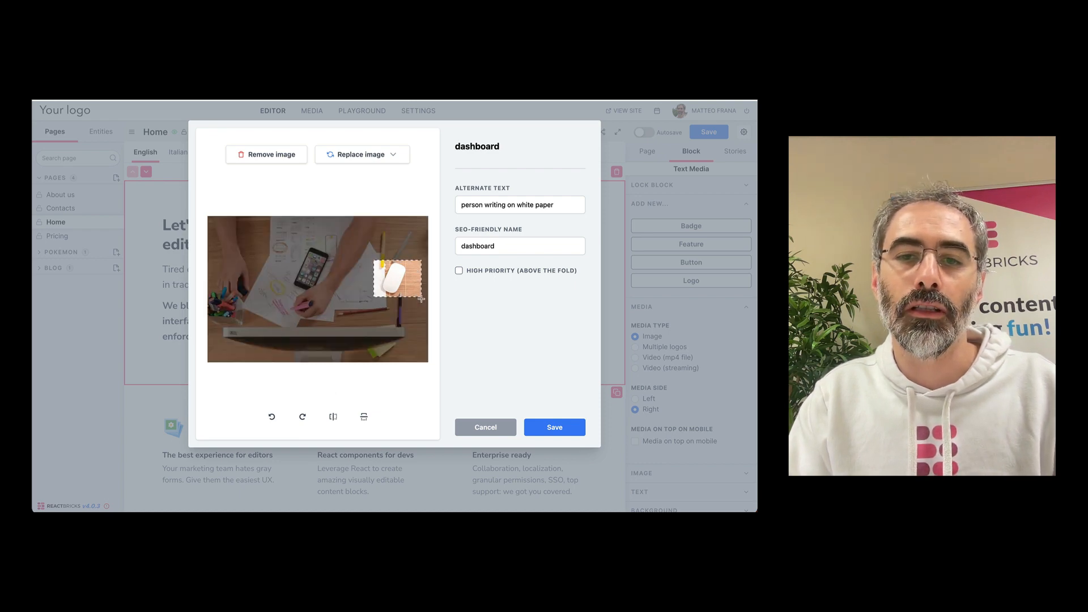
Step: Rotate and flip the dashboard photo, enlarge its crop, and save the hero image
{"action": "left_click", "coordinate": [271, 417]}
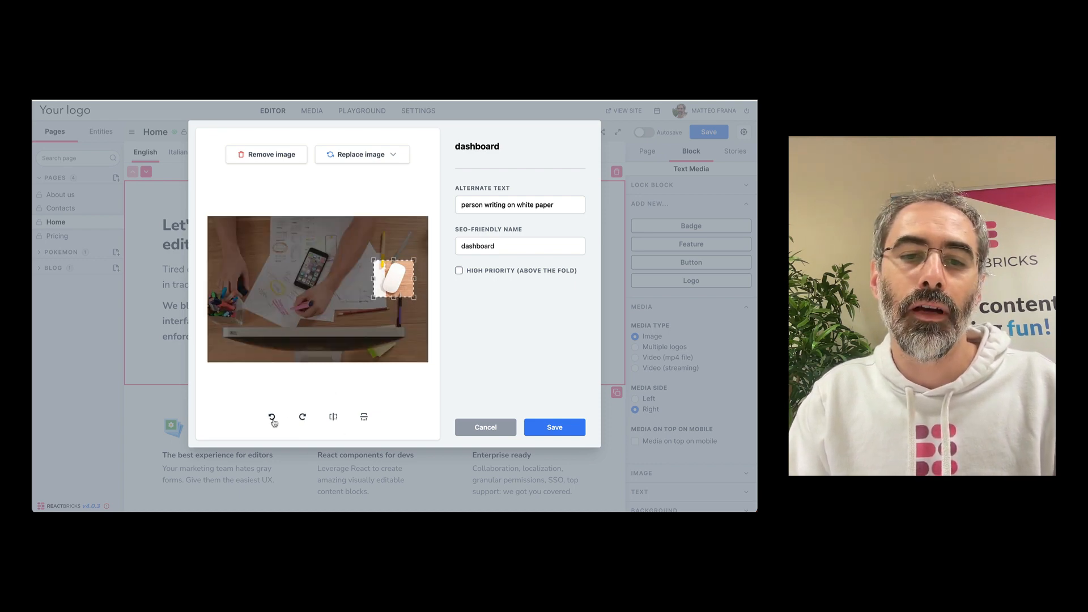
{"action": "left_click", "coordinate": [272, 417]}
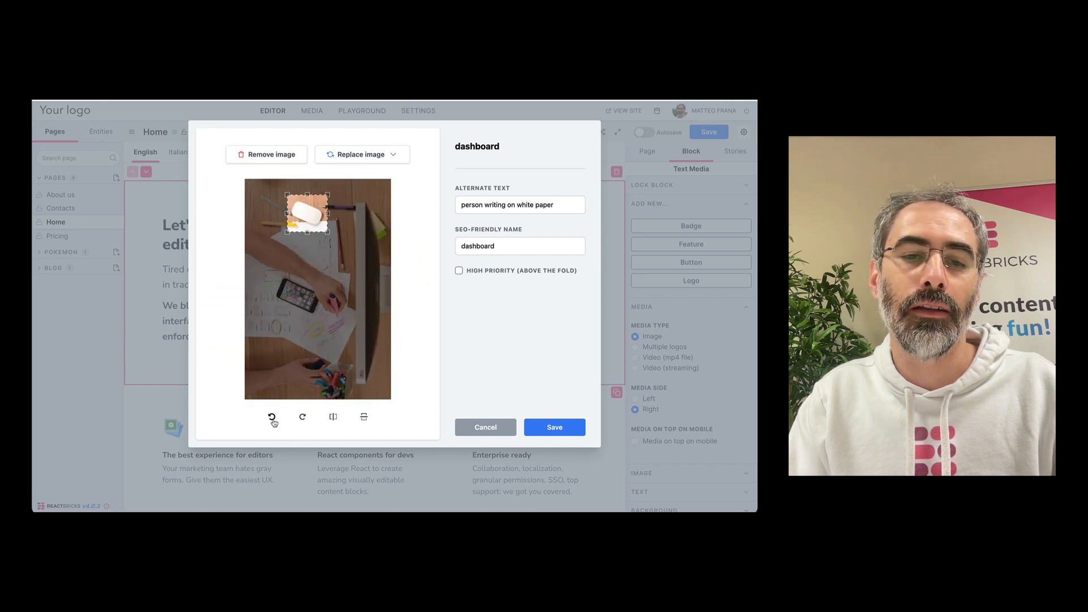
{"action": "left_click", "coordinate": [333, 417]}
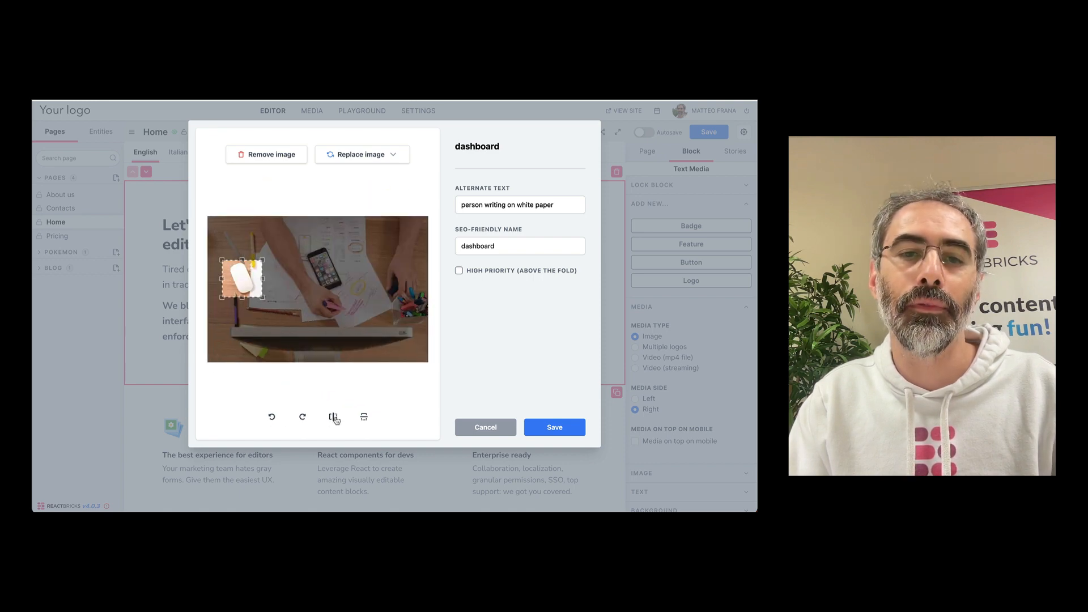
{"action": "left_click", "coordinate": [334, 416]}
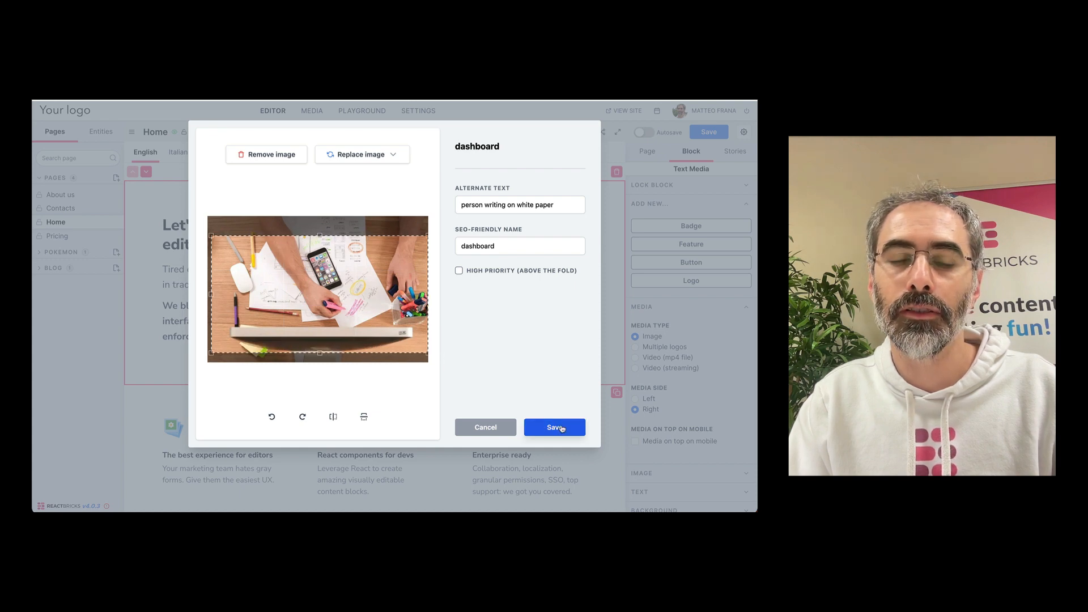
{"action": "left_click", "coordinate": [554, 427]}
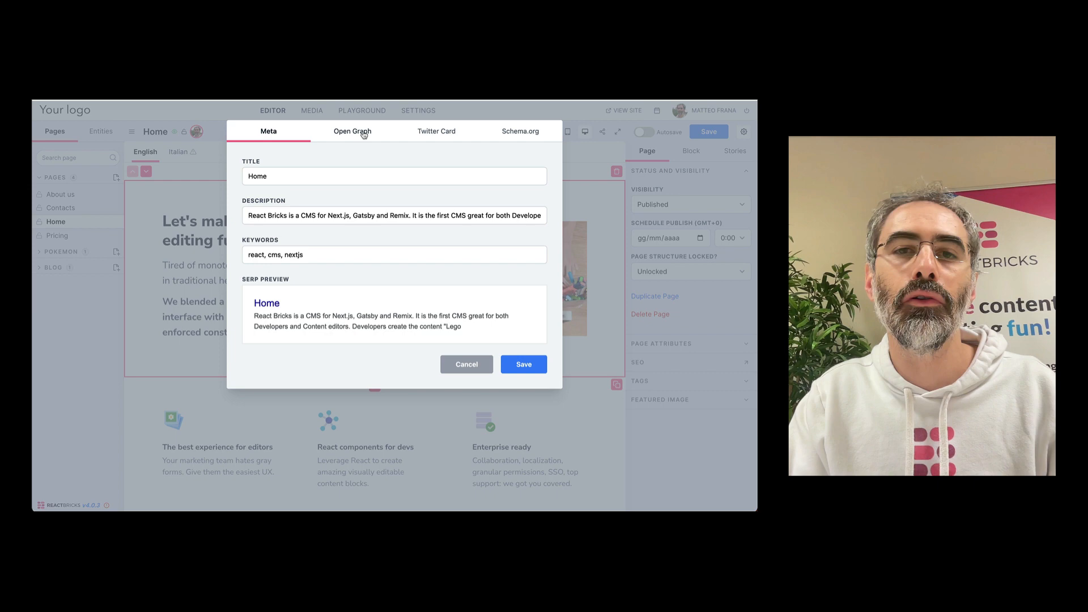
Step: Browse the Home page SEO dialog's Open Graph, Twitter Card and Schema.org tabs
{"action": "left_click", "coordinate": [352, 131]}
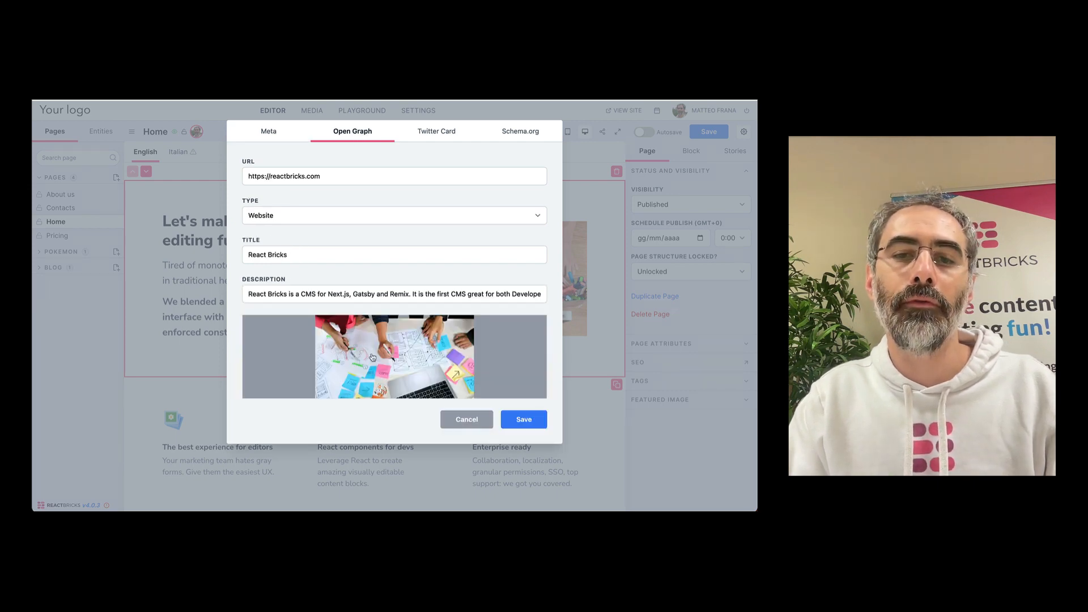
{"action": "left_click", "coordinate": [395, 356]}
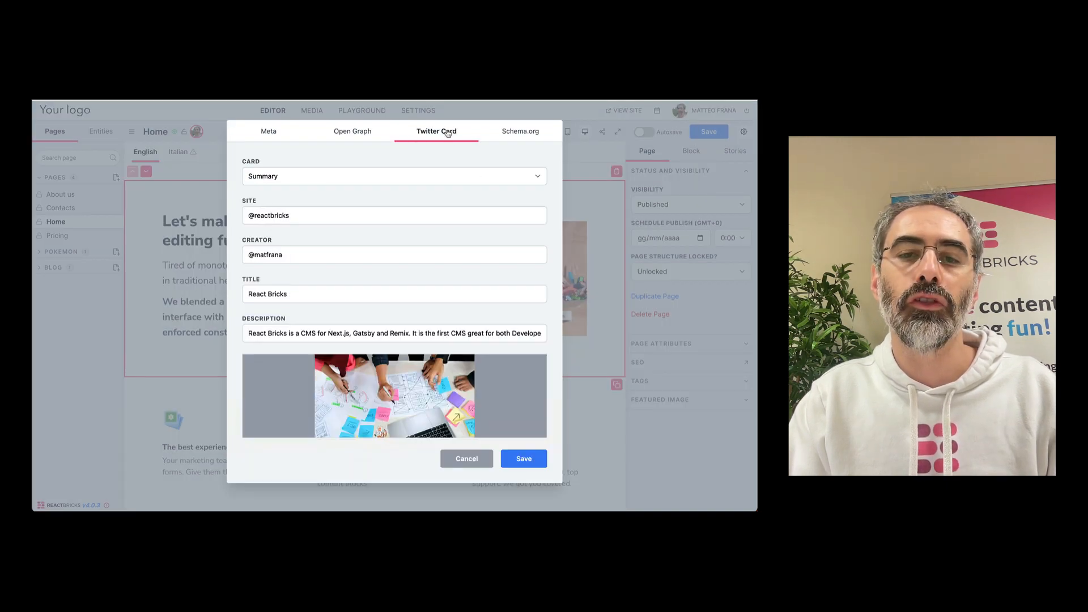
{"action": "left_click", "coordinate": [519, 131]}
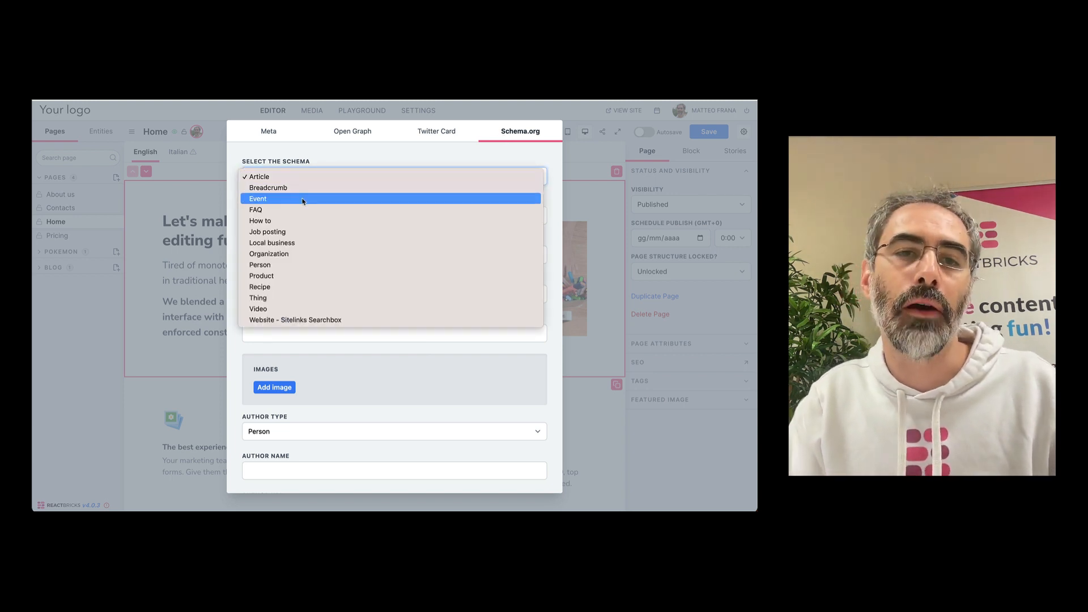
Step: Set the schema to Event and toggle Attendance Mode between Online and Offline
{"action": "left_click", "coordinate": [258, 198]}
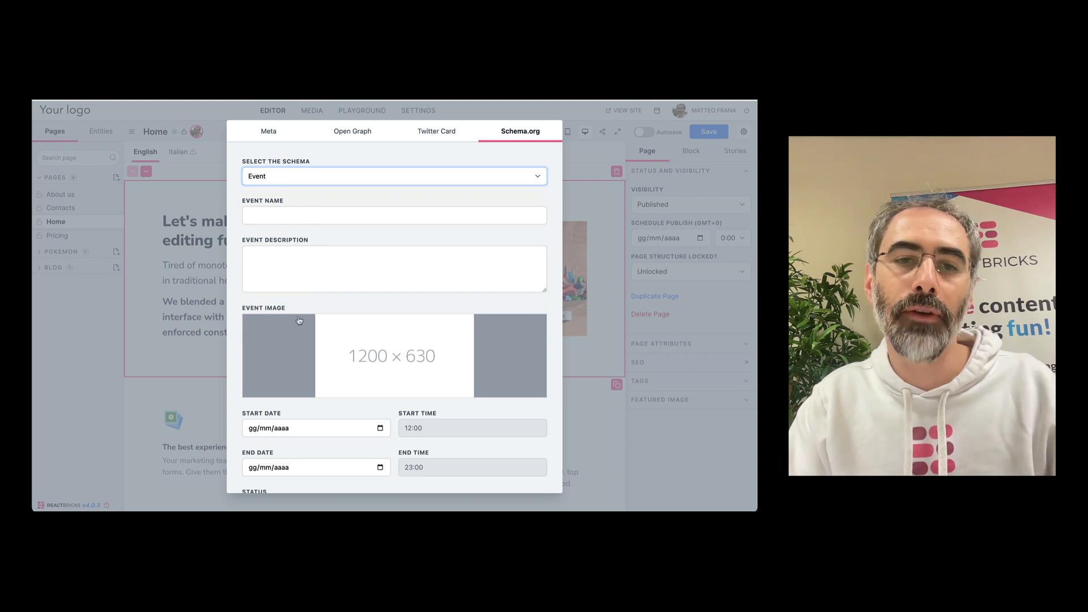
{"action": "scroll", "scroll_direction": "down", "scroll_amount": 3}
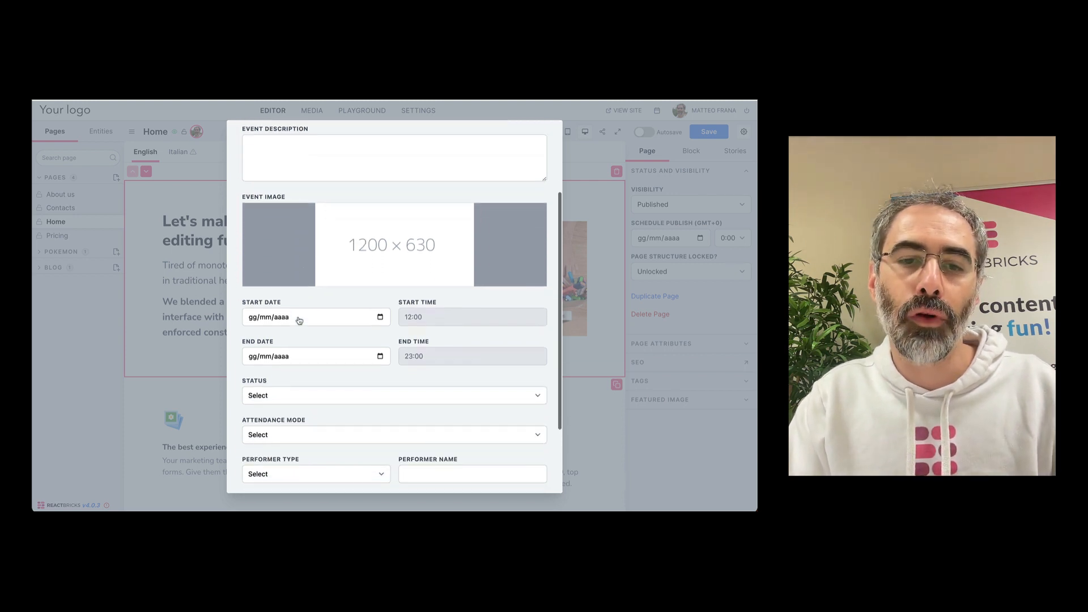
{"action": "left_click", "coordinate": [393, 435]}
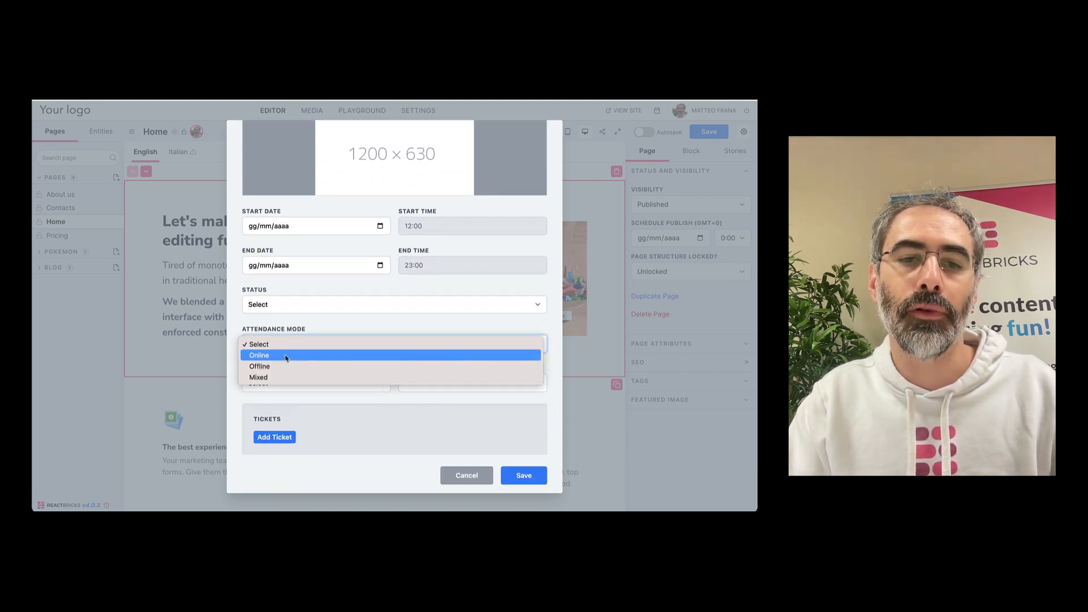
{"action": "left_click", "coordinate": [259, 355]}
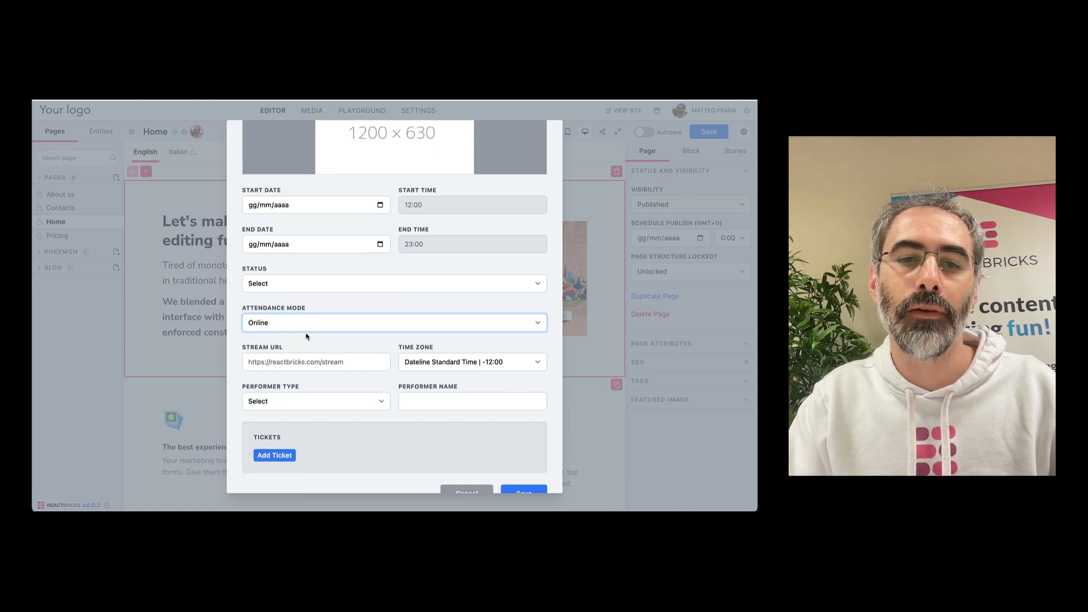
{"action": "left_click", "coordinate": [393, 322]}
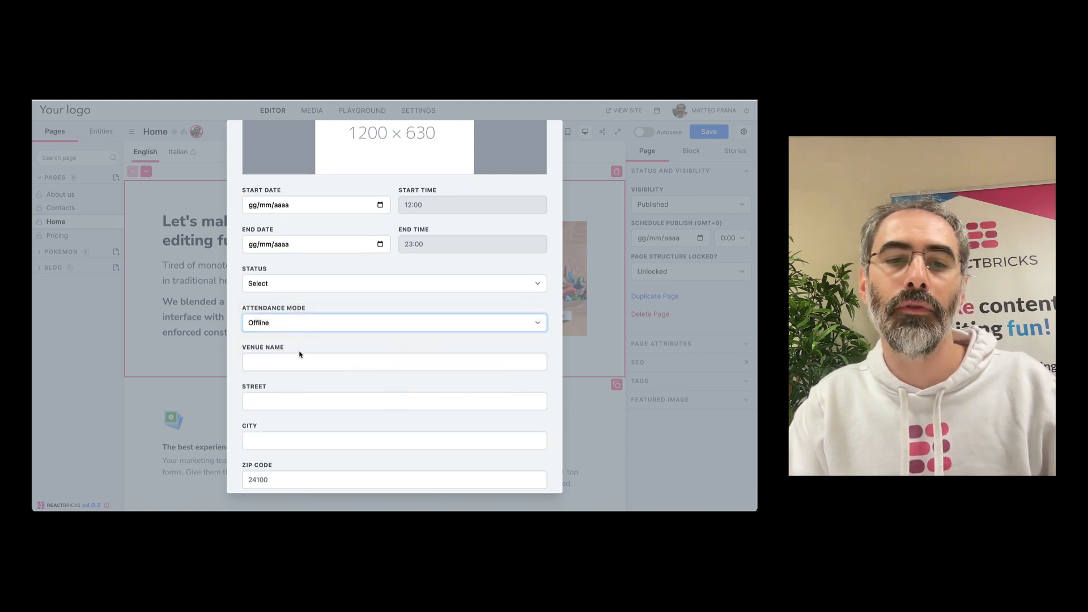
{"action": "scroll", "scroll_direction": "down", "scroll_amount": 3}
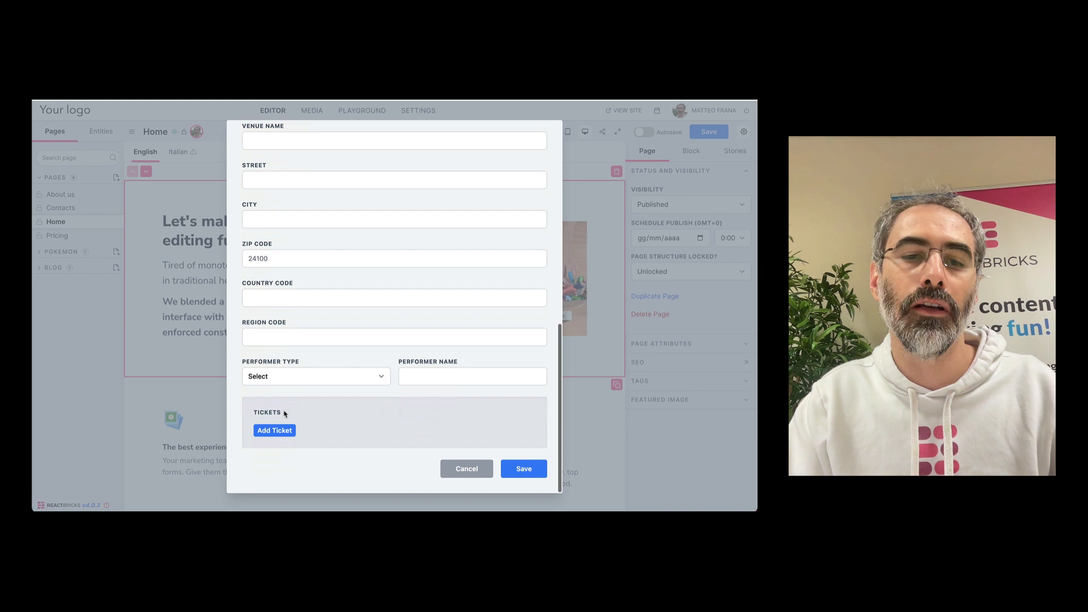
Step: Switch the structured-data schema to Recipe and scroll through its form
{"action": "left_click", "coordinate": [520, 131]}
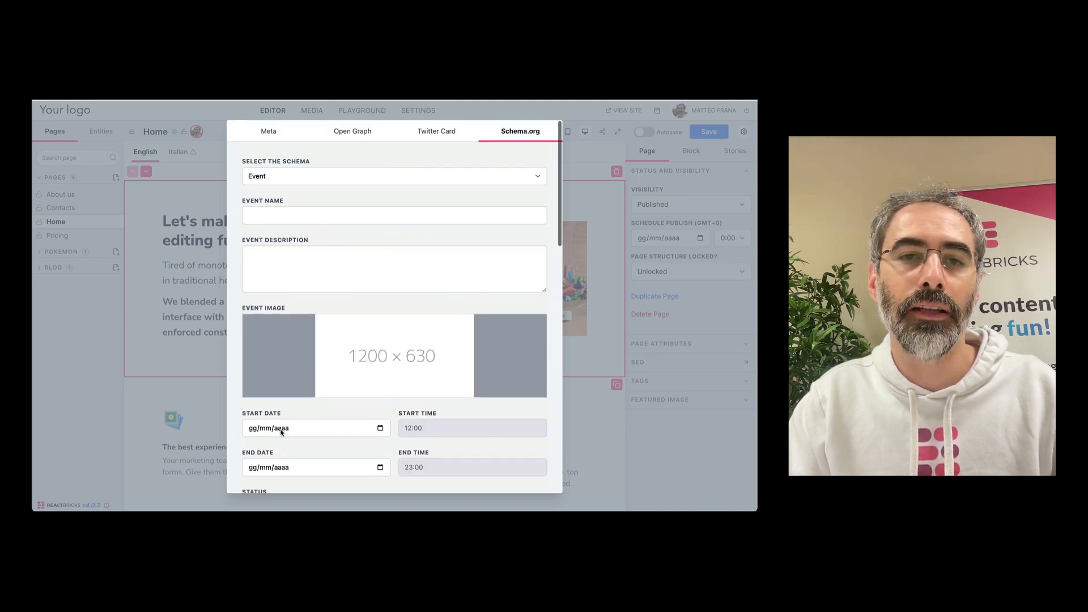
{"action": "left_click", "coordinate": [393, 176]}
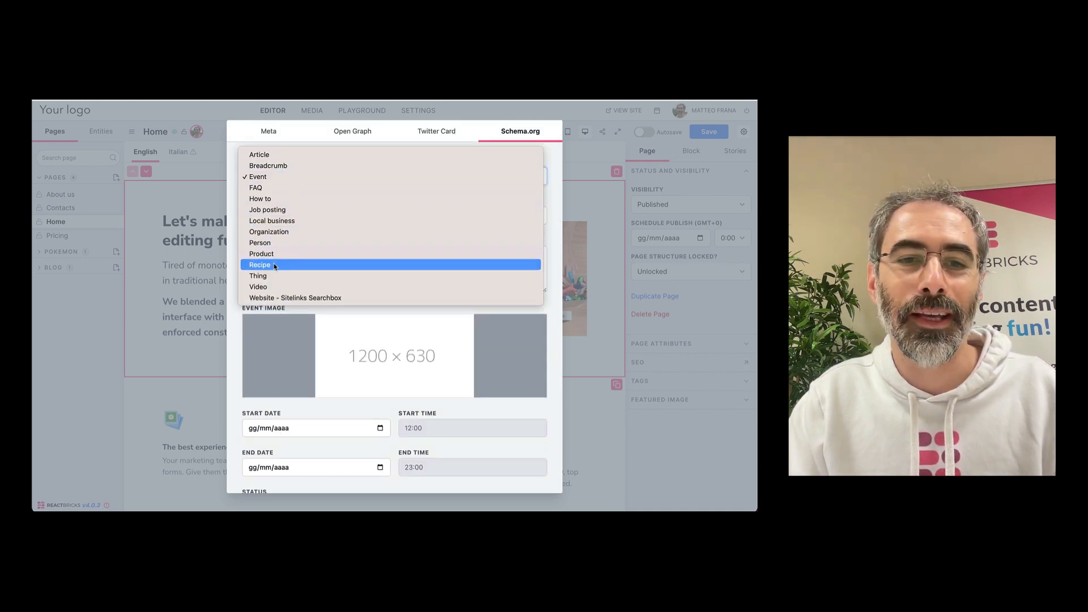
{"action": "left_click", "coordinate": [259, 264]}
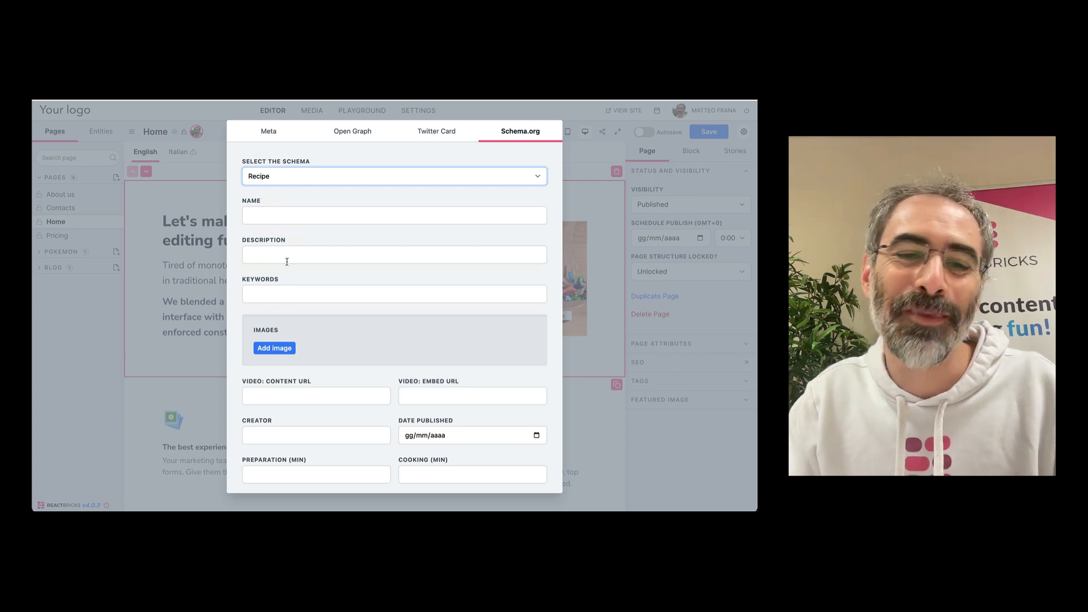
{"action": "scroll", "scroll_direction": "down", "scroll_amount": 3}
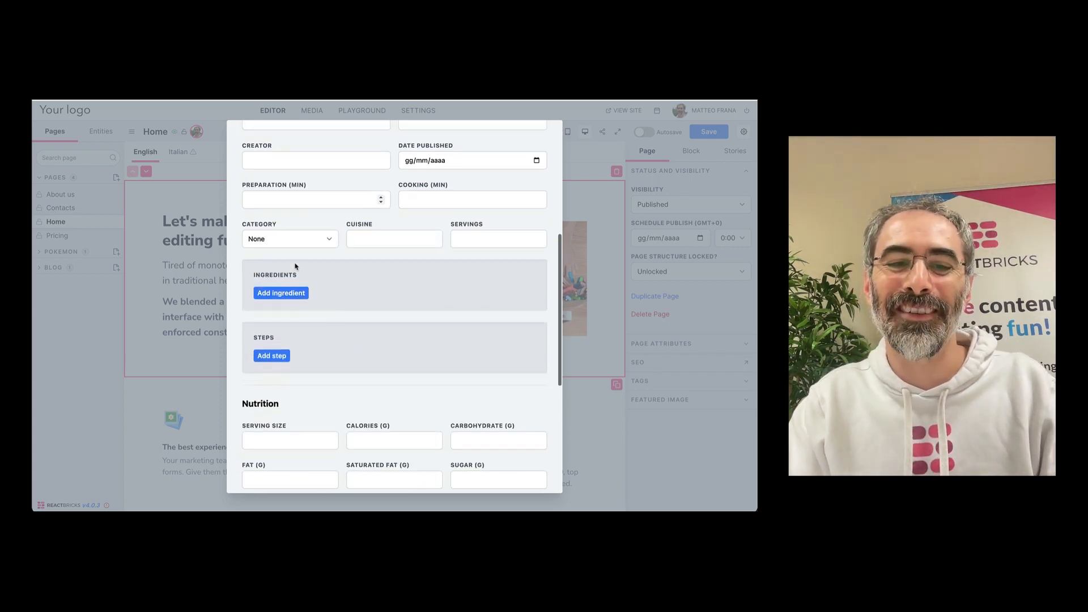
{"action": "scroll", "scroll_direction": "up", "scroll_amount": 3}
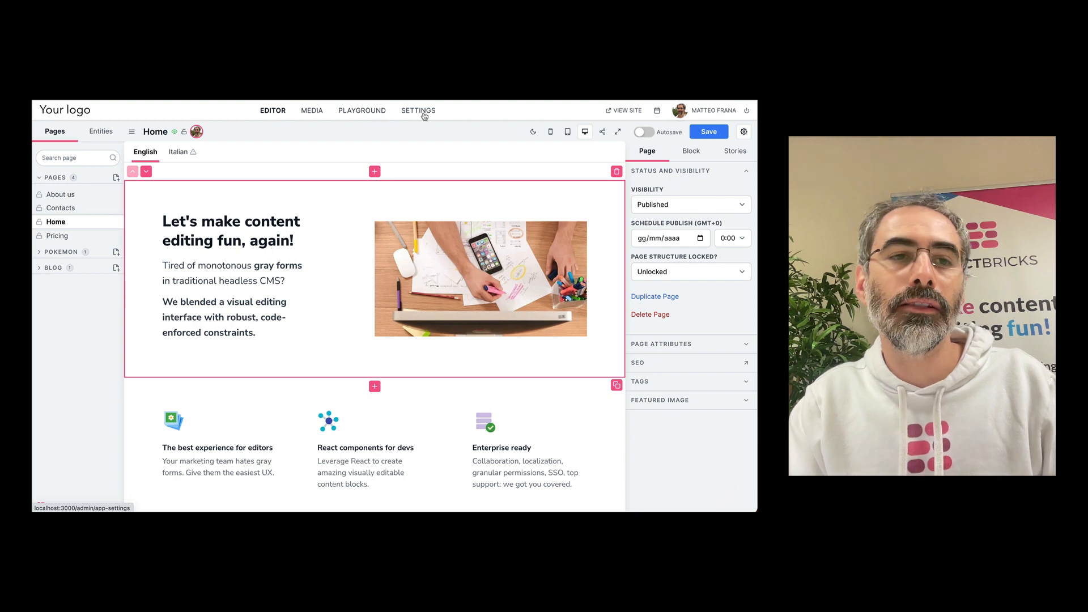
Step: Create a sandbox environment named 'development' on the dashboard's Environments page
{"action": "left_click", "coordinate": [418, 110]}
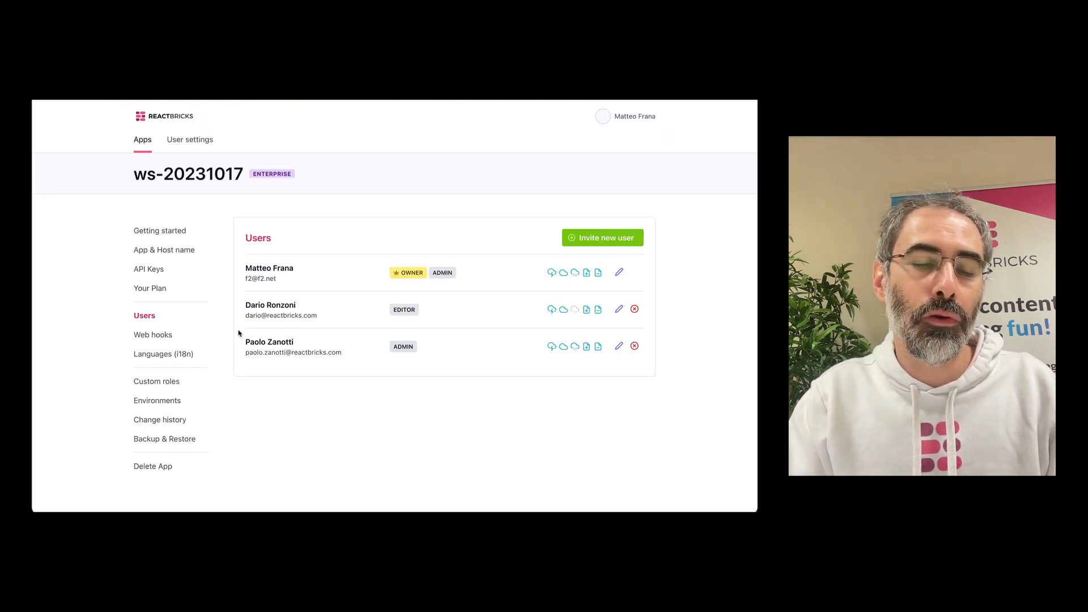
{"action": "left_click", "coordinate": [159, 401]}
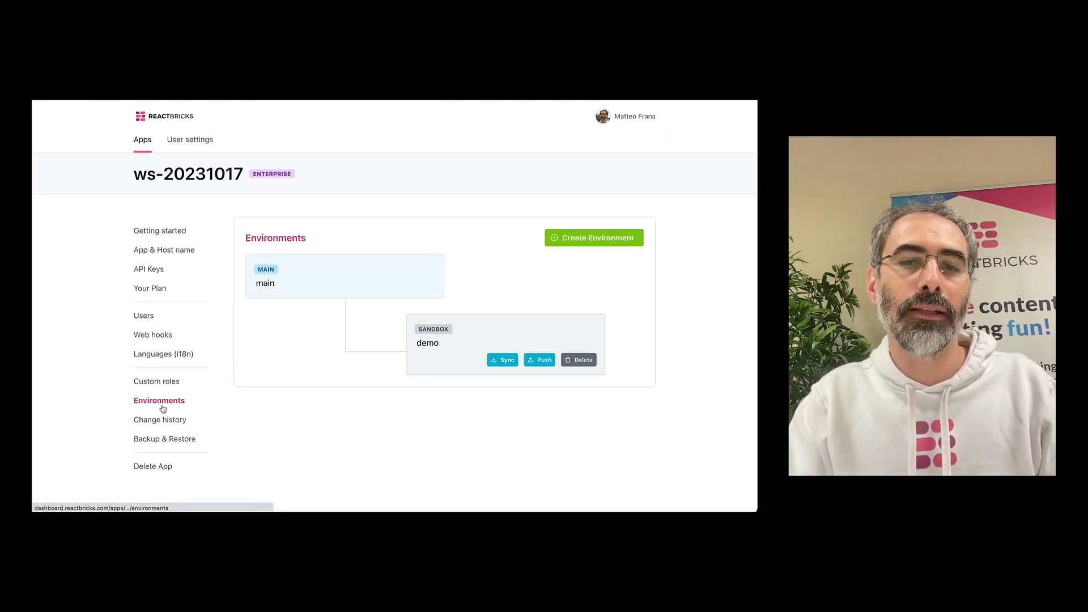
{"action": "mouse_move", "coordinate": [545, 259]}
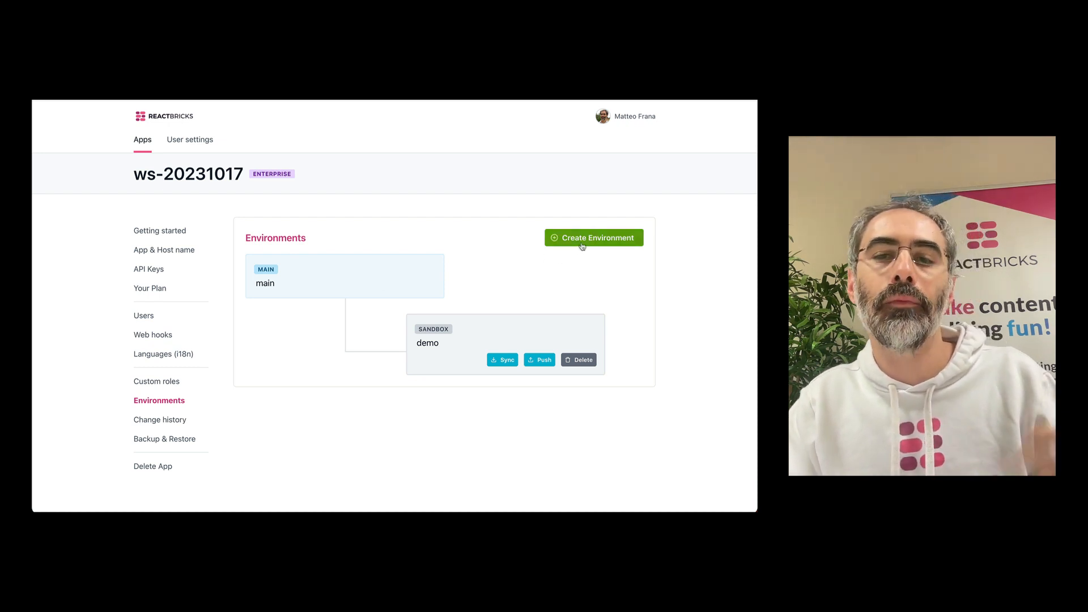
{"action": "left_click", "coordinate": [593, 237]}
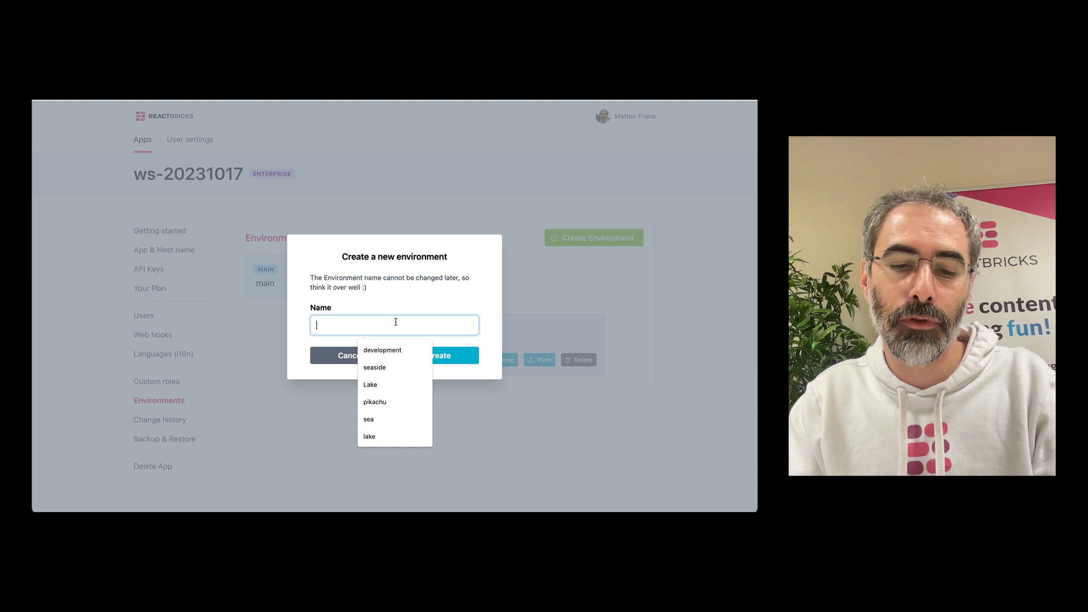
{"action": "left_click", "coordinate": [383, 349]}
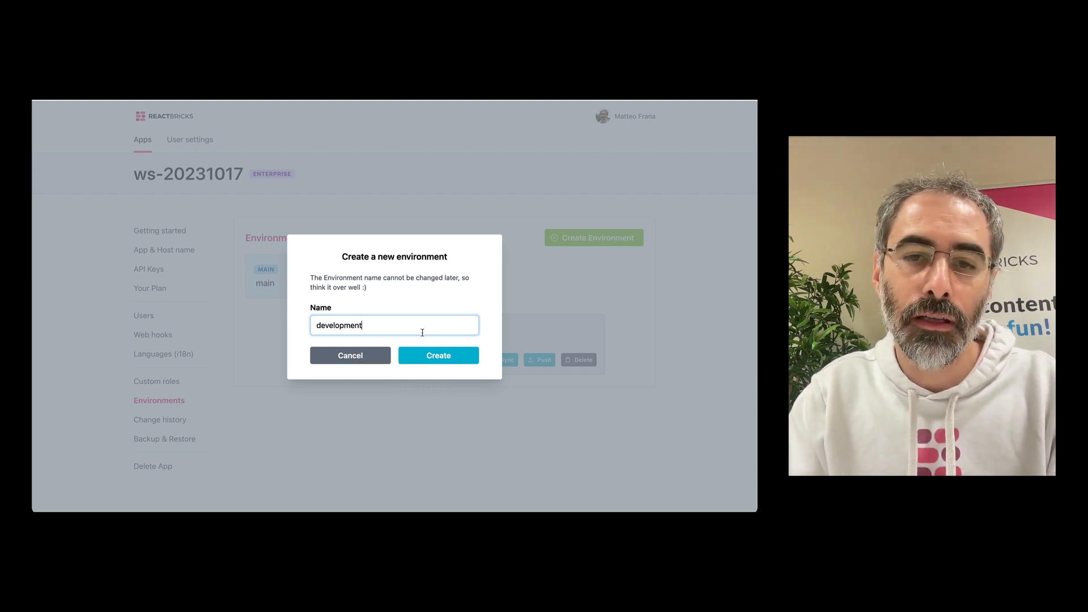
{"action": "left_click", "coordinate": [438, 356]}
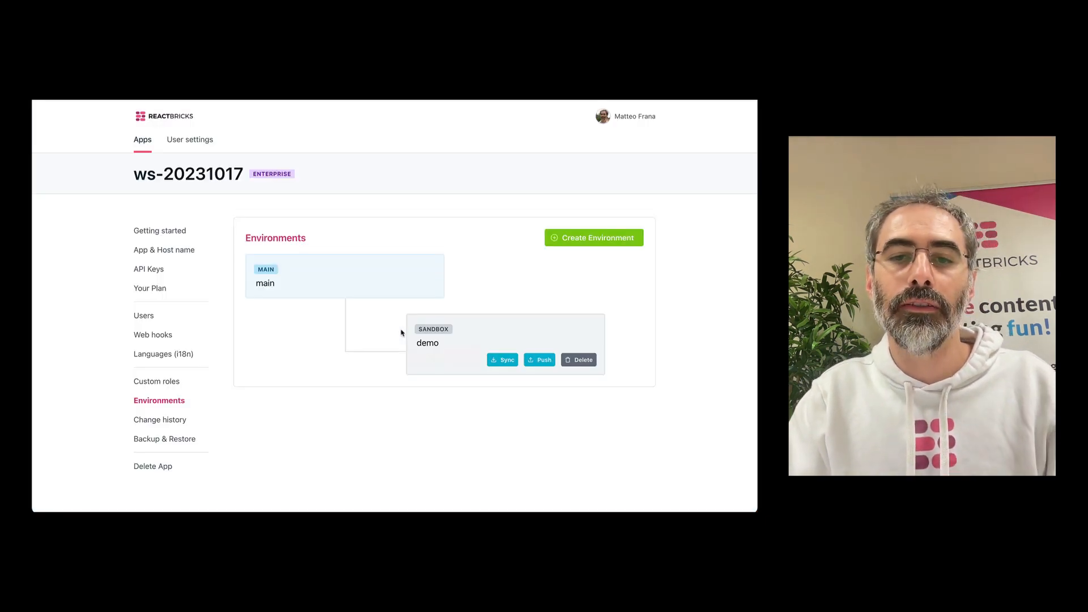
{"action": "left_click", "coordinate": [593, 238]}
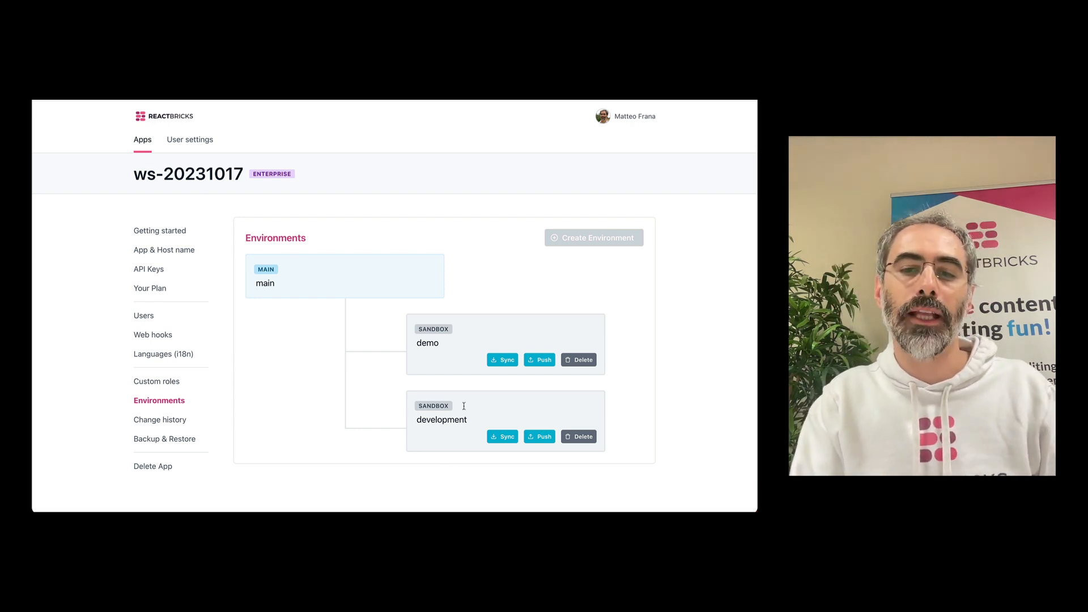
{"action": "mouse_move", "coordinate": [437, 402]}
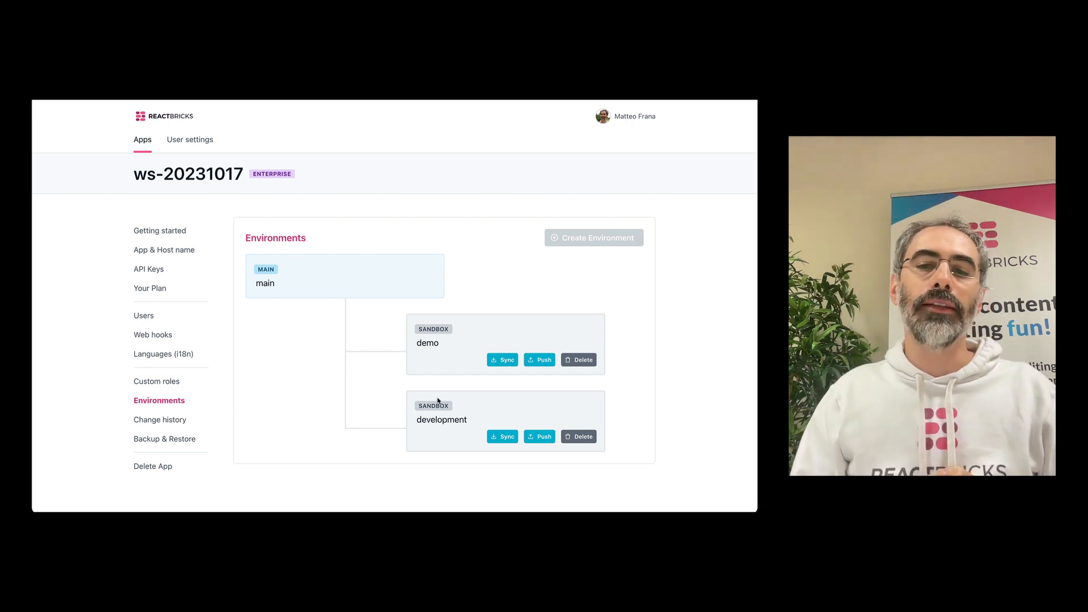
{"action": "mouse_move", "coordinate": [589, 493]}
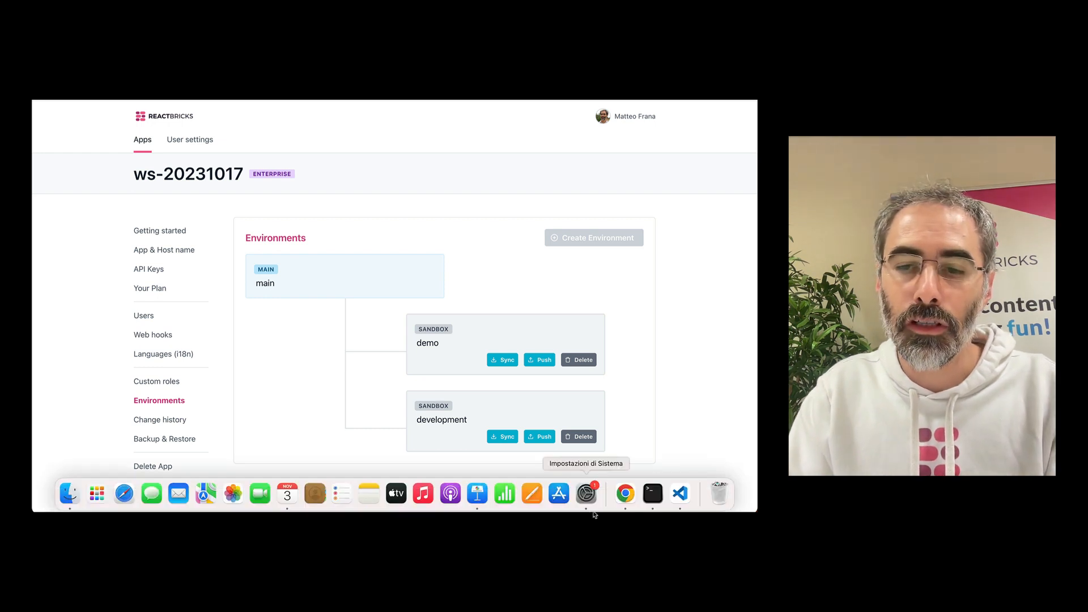
Step: Add environment: 'development' to config.ts after the apiKey line
{"action": "left_click", "coordinate": [678, 494]}
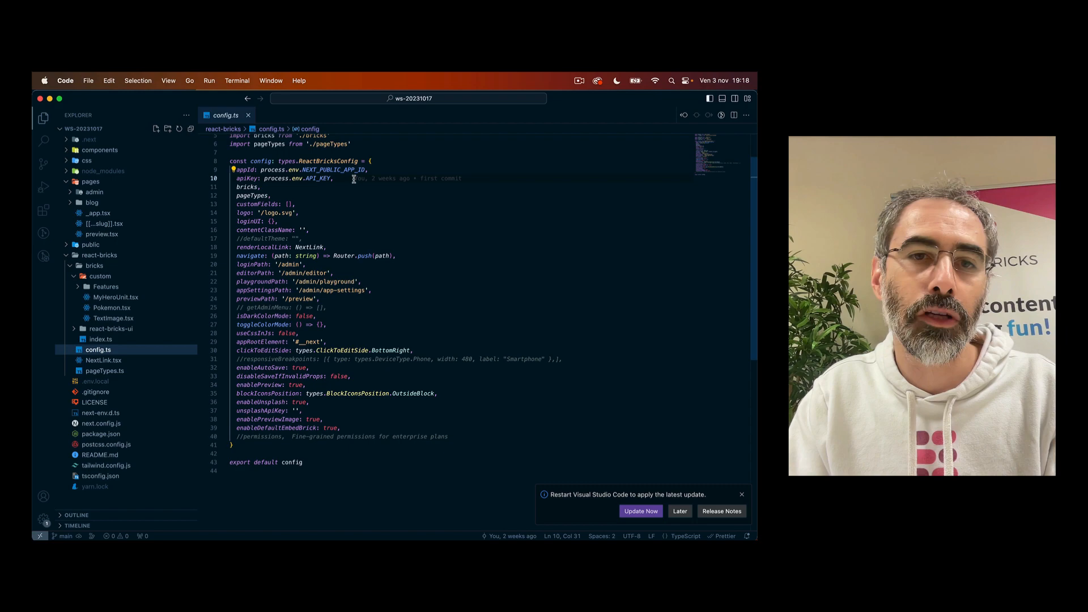
{"action": "type", "text": "environment:"}
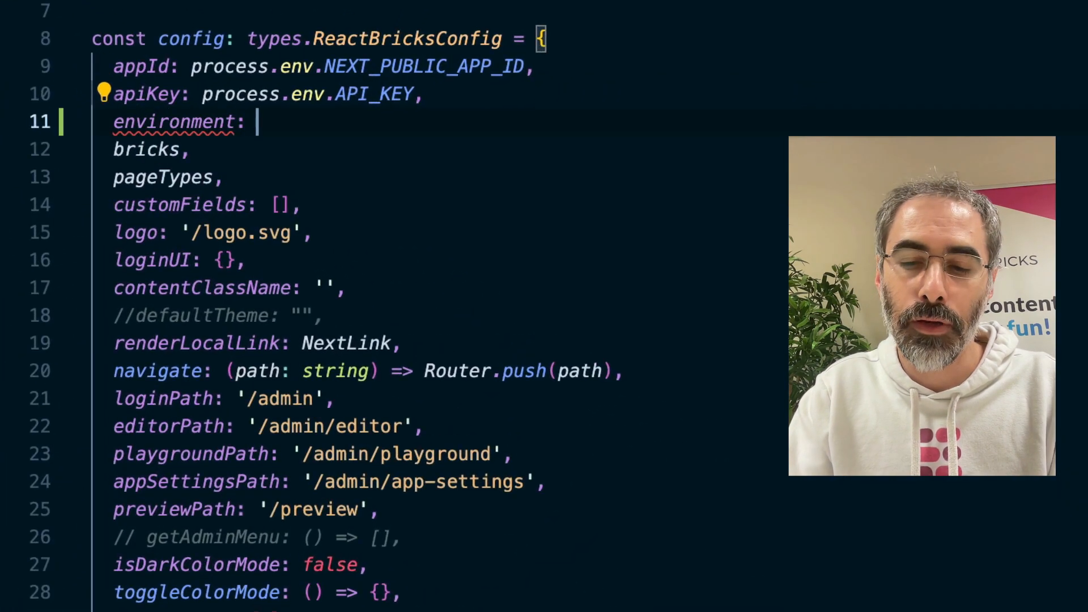
{"action": "type", "text": "'develop'"}
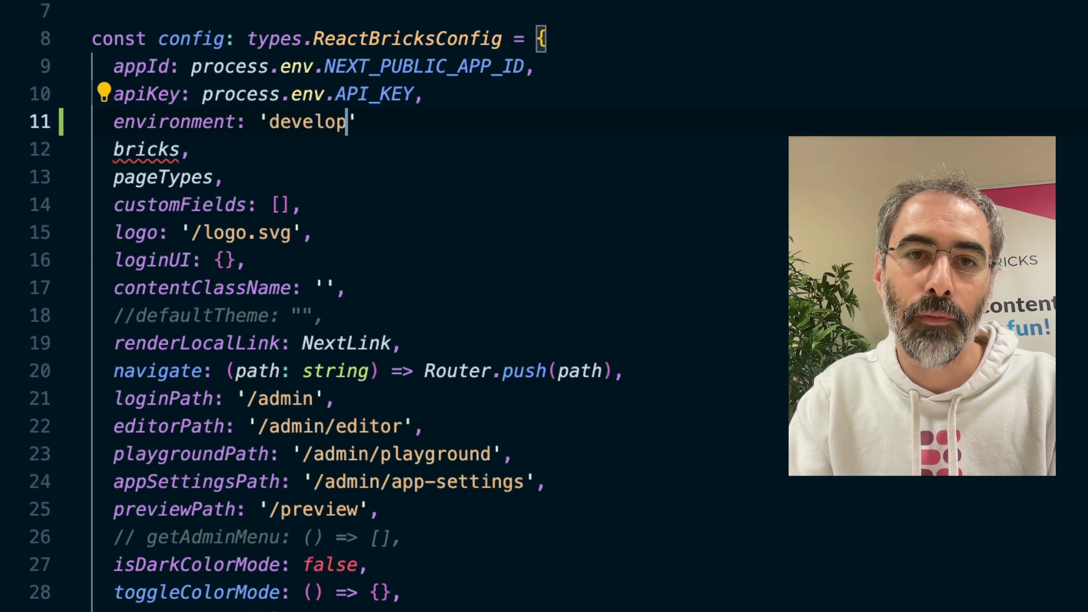
{"action": "type", "text": "ment',"}
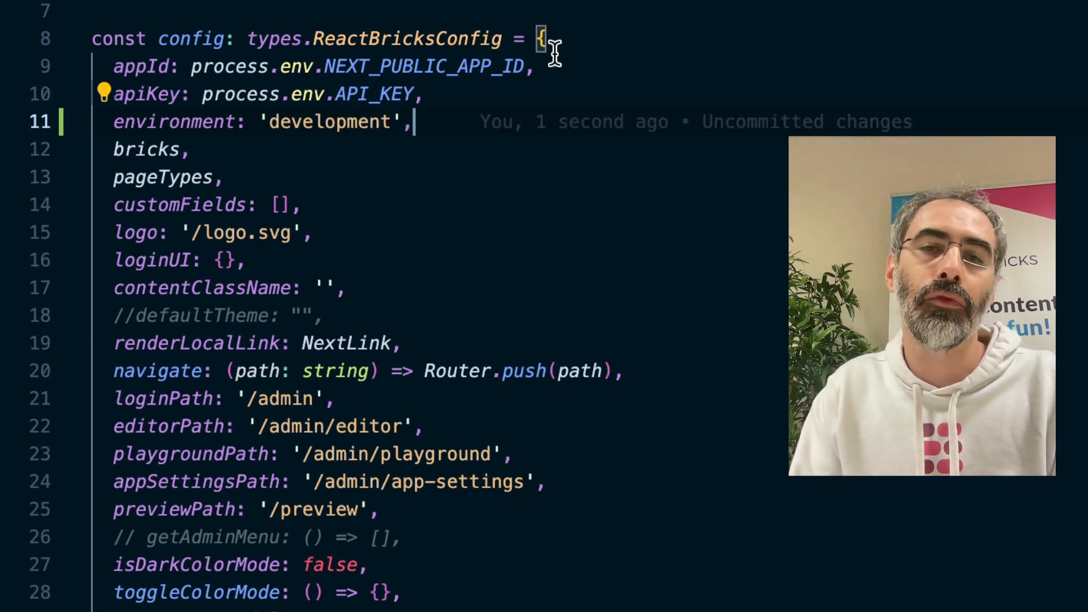
{"action": "mouse_move", "coordinate": [146, 94]}
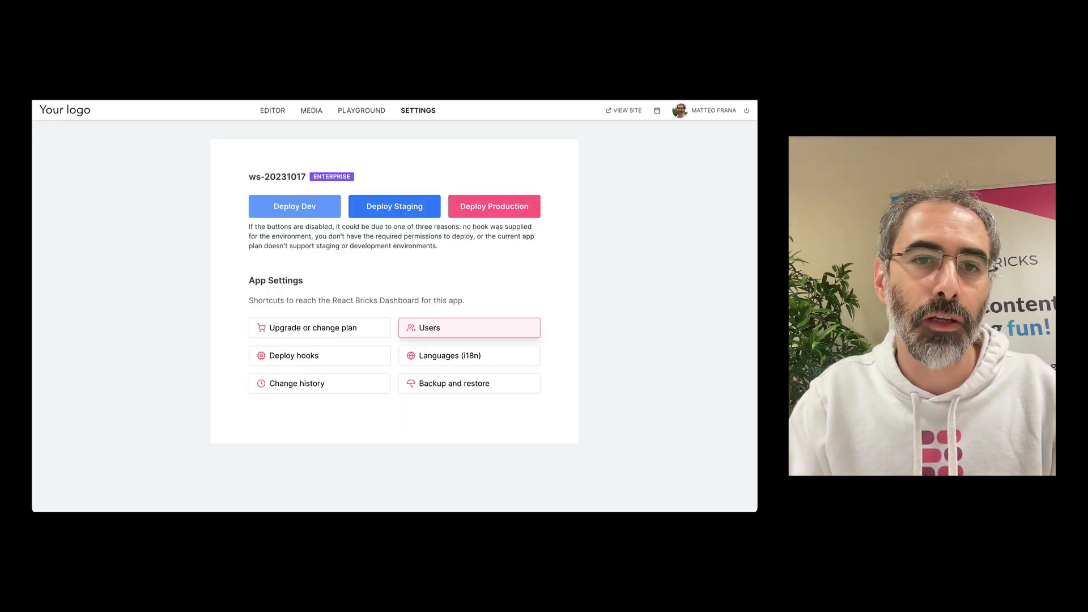
Step: View the site's Blog listing page, then return to config.ts in VS Code
{"action": "left_click", "coordinate": [272, 111]}
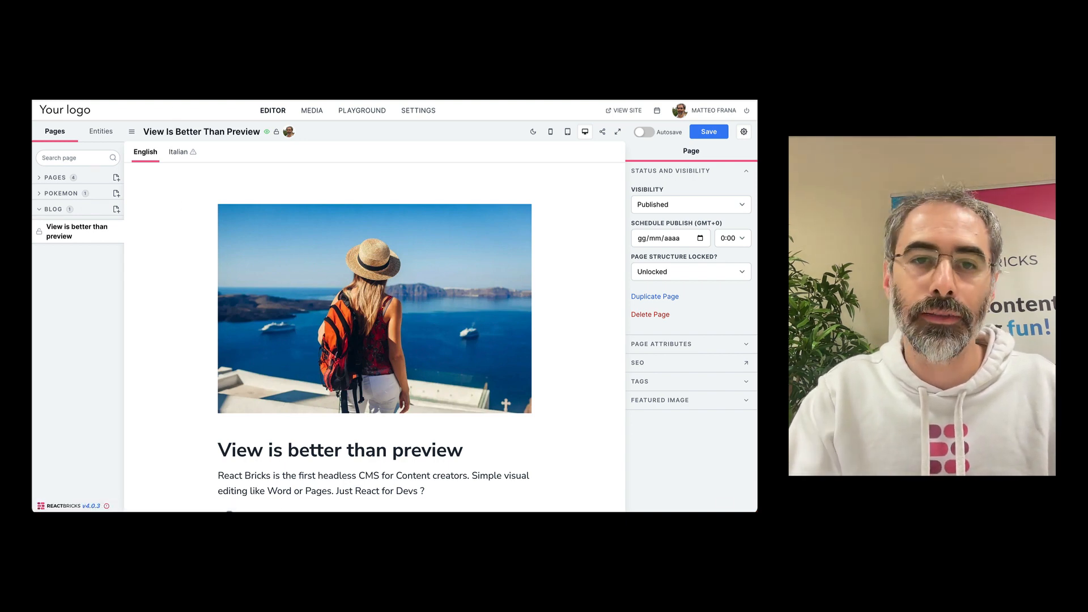
{"action": "left_click", "coordinate": [627, 111]}
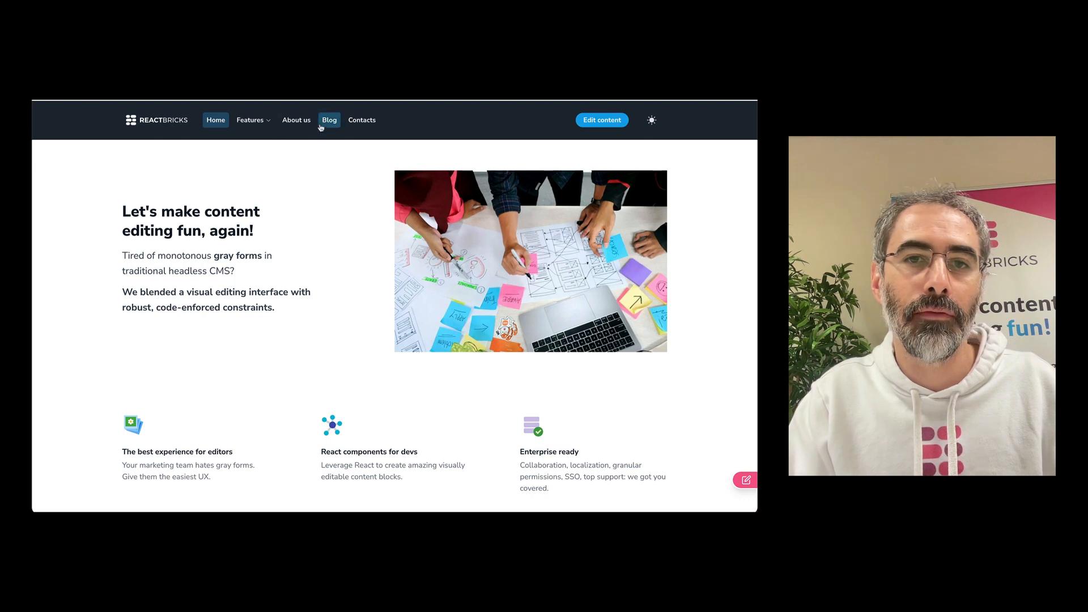
{"action": "left_click", "coordinate": [329, 120]}
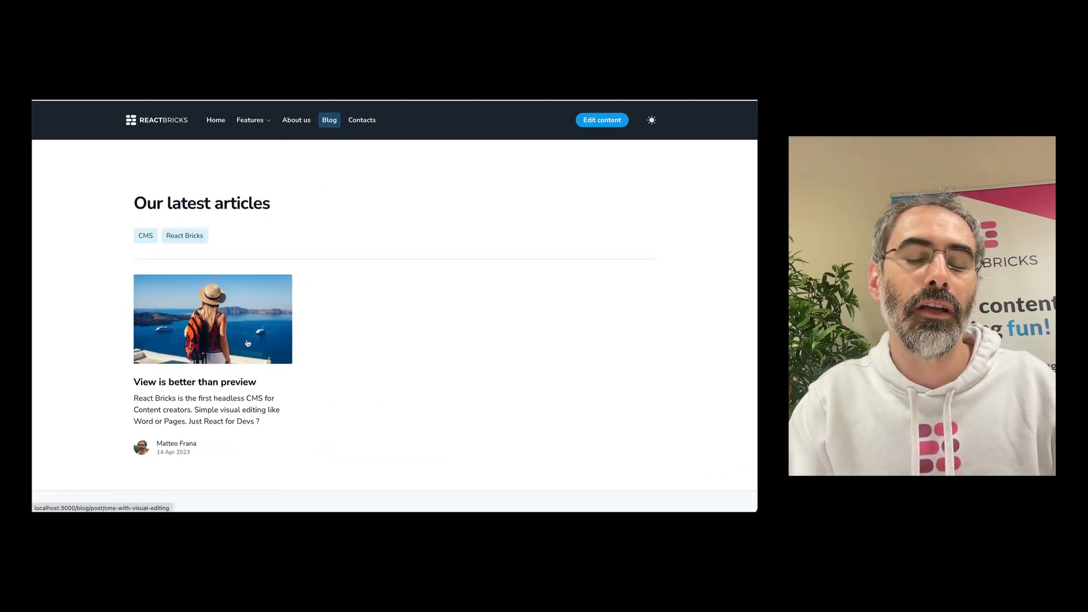
{"action": "mouse_move", "coordinate": [653, 494]}
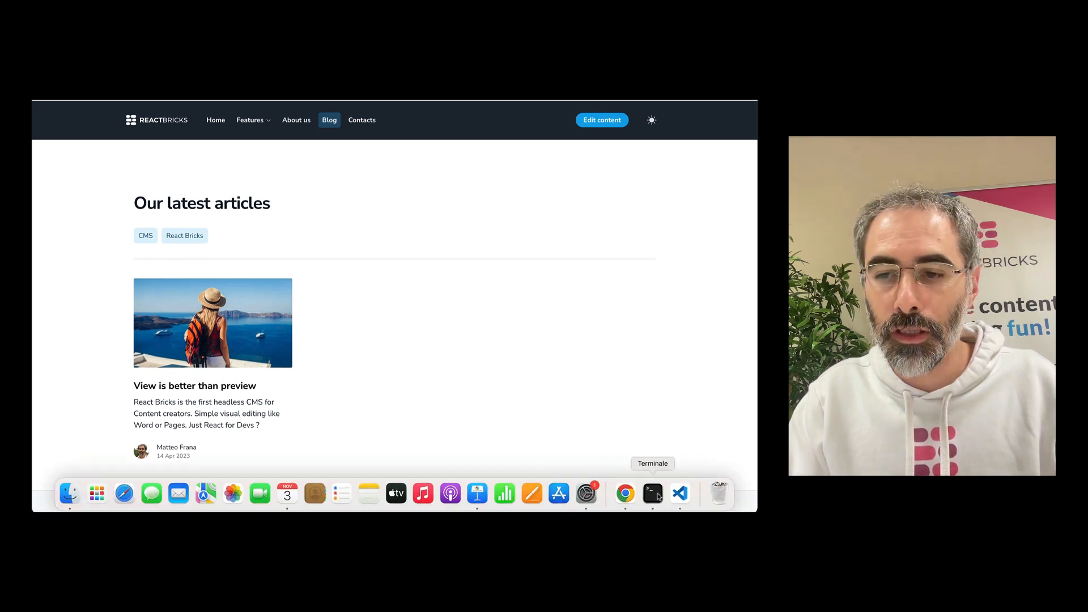
{"action": "left_click", "coordinate": [679, 492]}
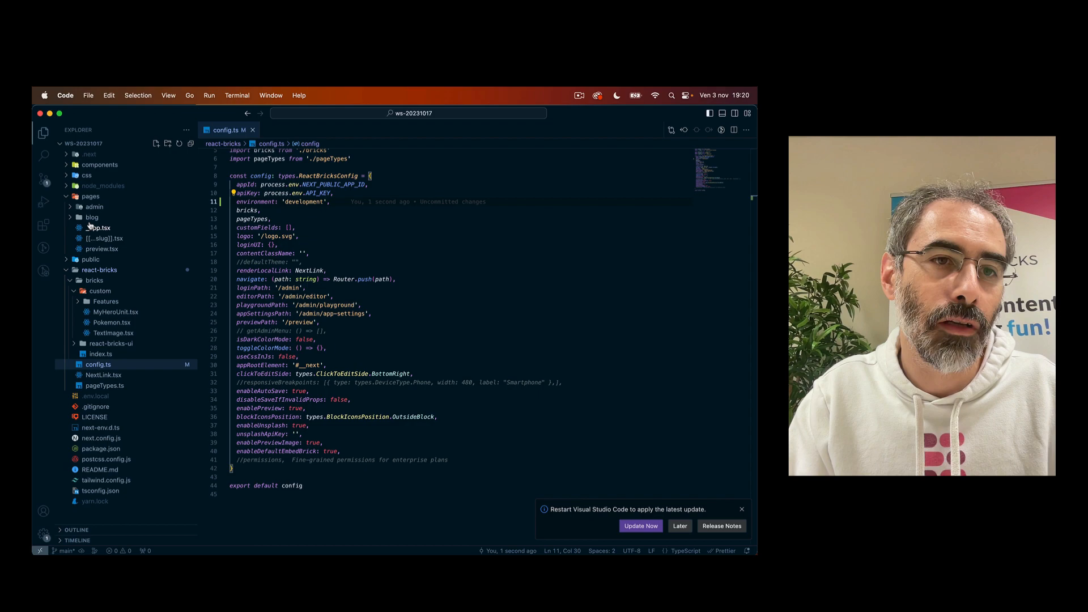
Step: Open pages/blog/index.tsx and scroll through the post mapping code
{"action": "left_click", "coordinate": [101, 248]}
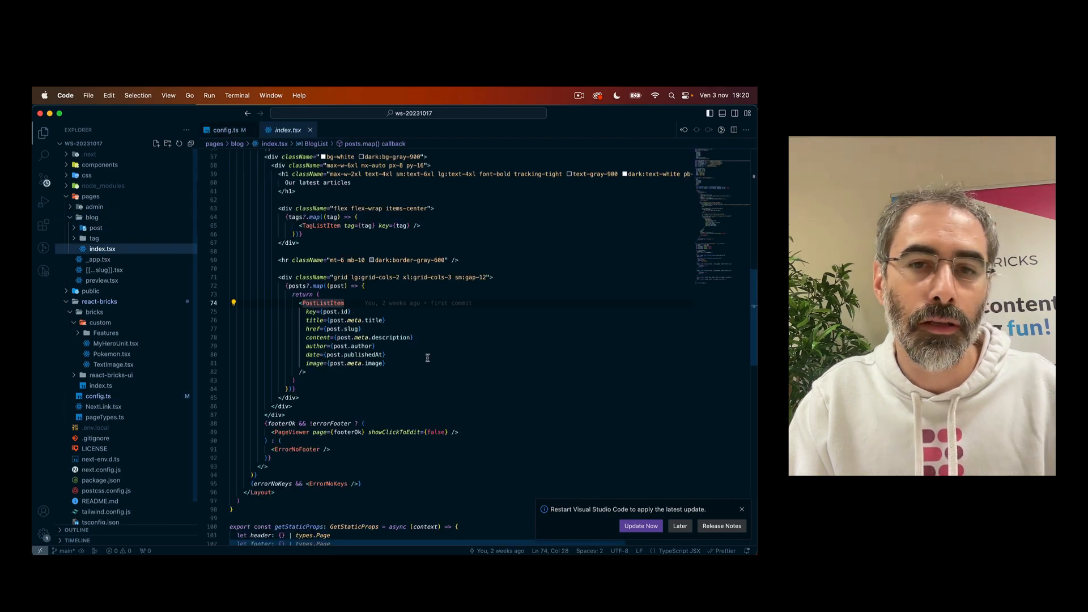
{"action": "scroll", "scroll_direction": "down", "scroll_amount": 3}
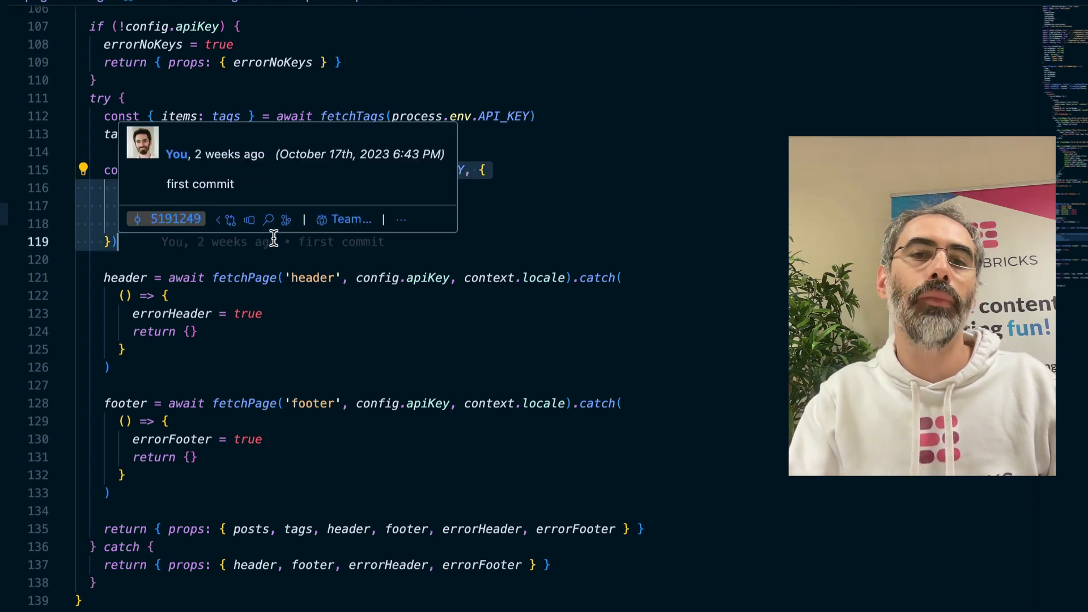
{"action": "scroll", "scroll_direction": "up", "scroll_amount": 3}
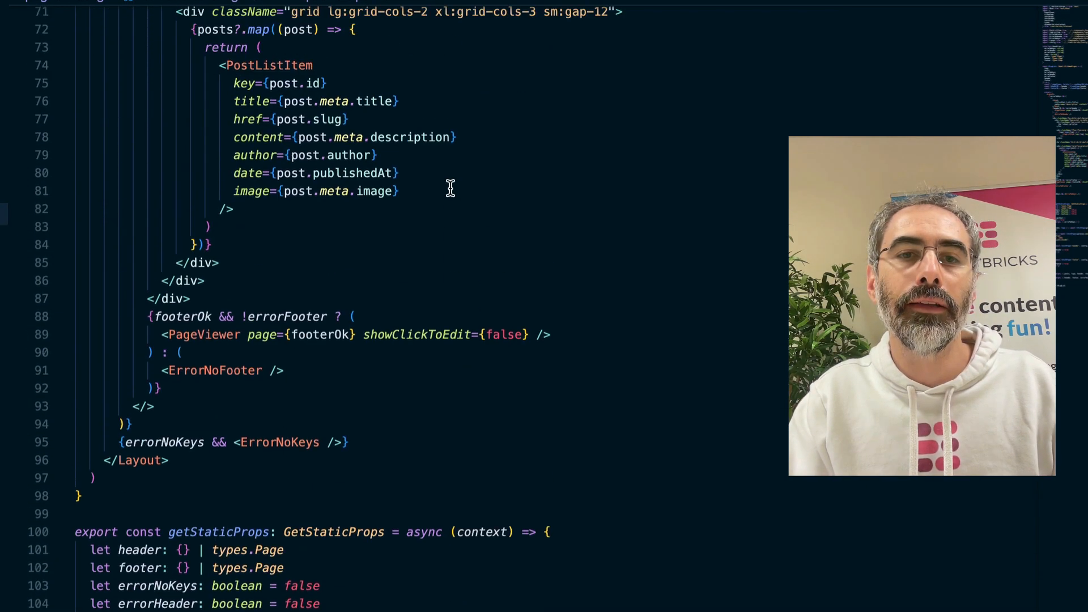
{"action": "scroll", "scroll_direction": "up", "scroll_amount": 3}
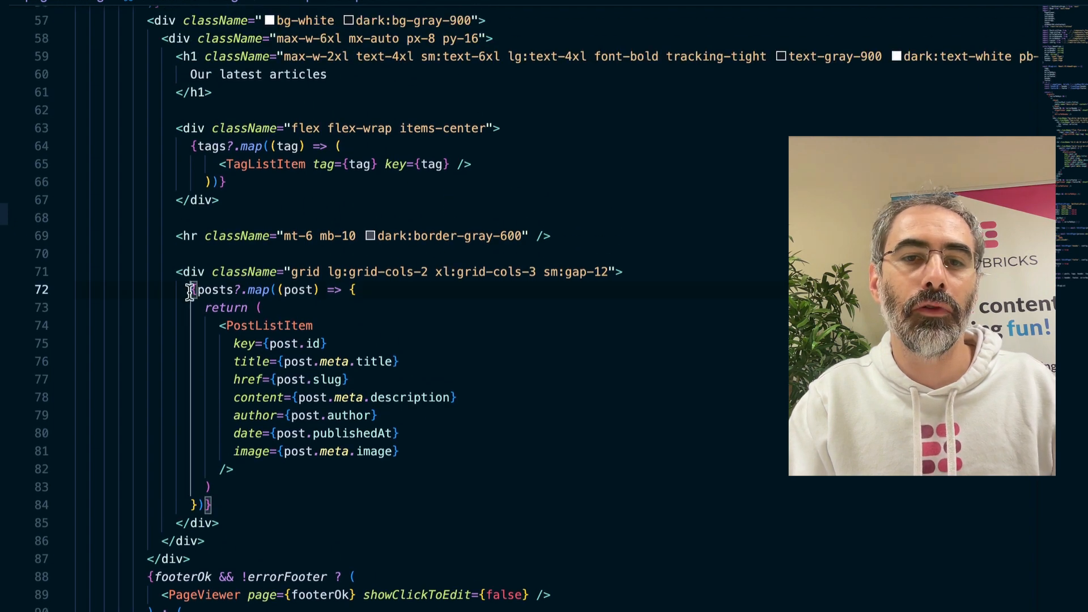
{"action": "mouse_move", "coordinate": [269, 325]}
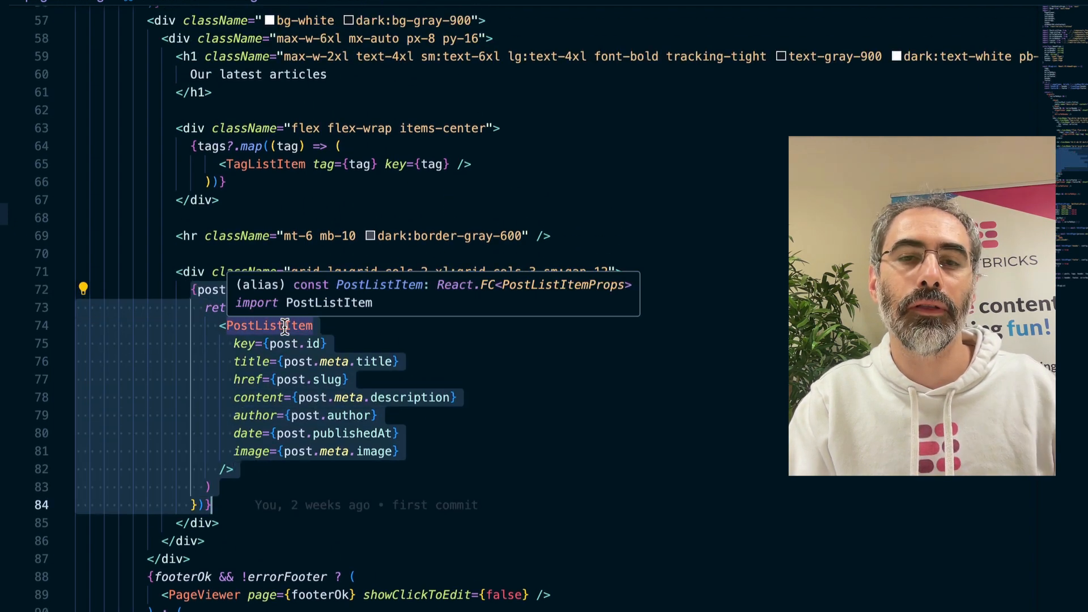
Step: Jump to the PostListItem component definition in PostListItem.tsx
{"action": "left_click", "coordinate": [269, 325]}
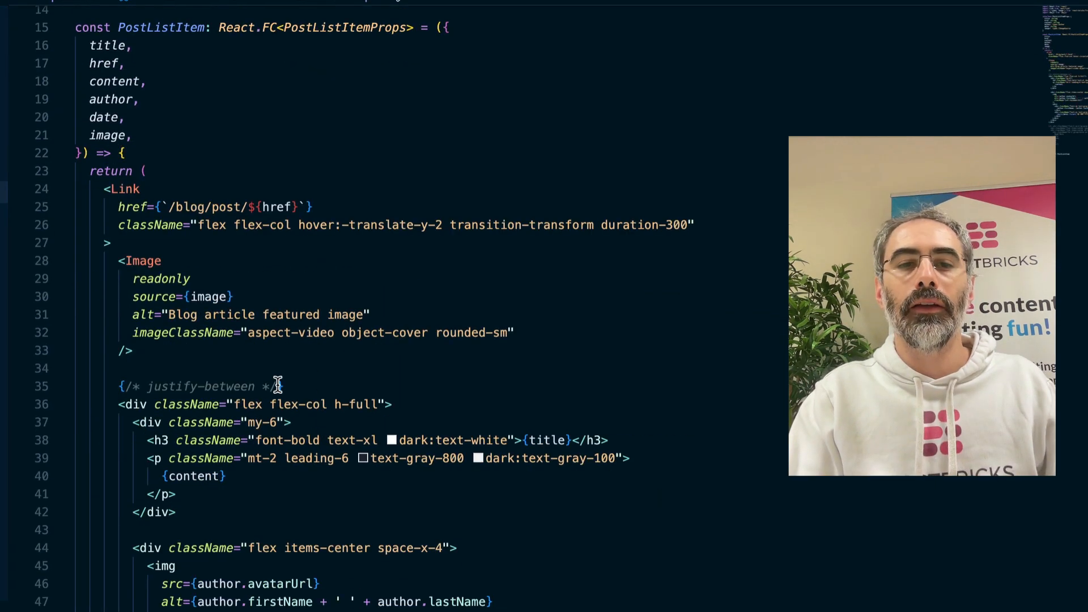
{"action": "scroll", "scroll_direction": "down", "scroll_amount": 3}
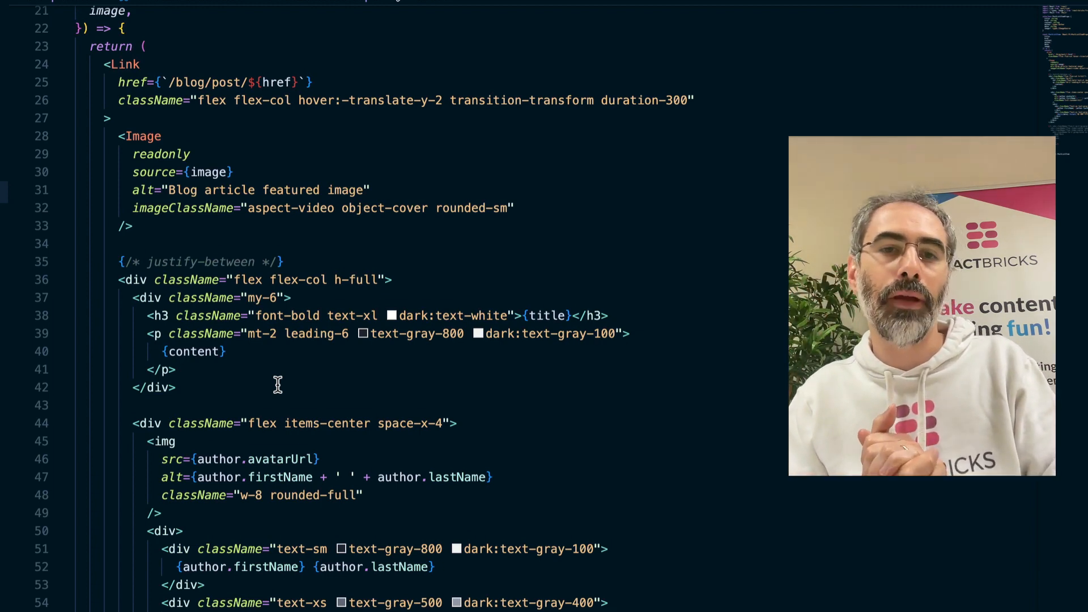
{"action": "scroll", "scroll_direction": "up", "scroll_amount": 3}
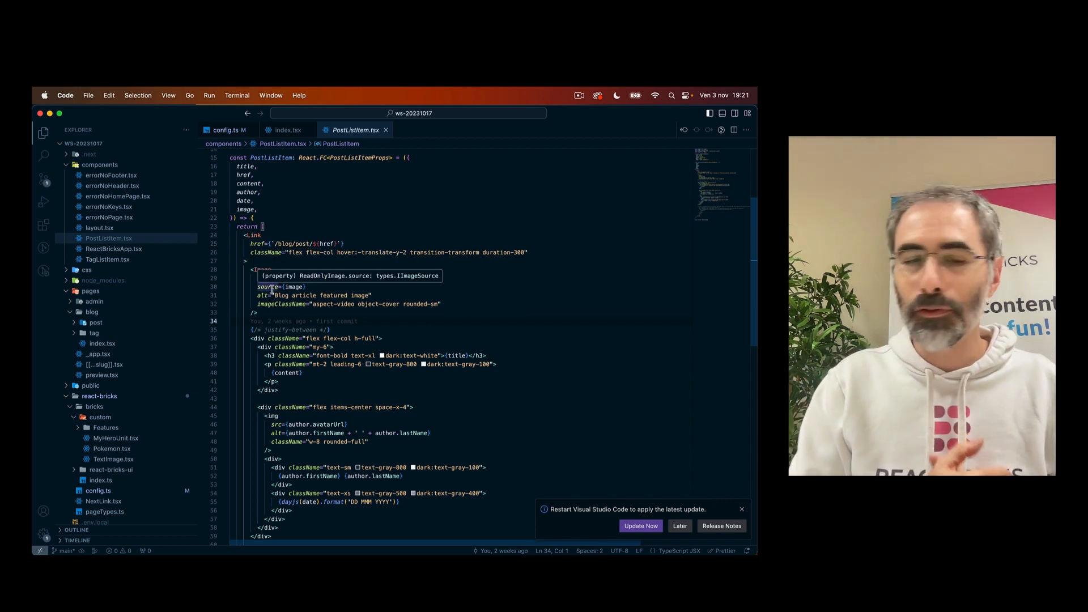
{"action": "mouse_move", "coordinate": [262, 295]}
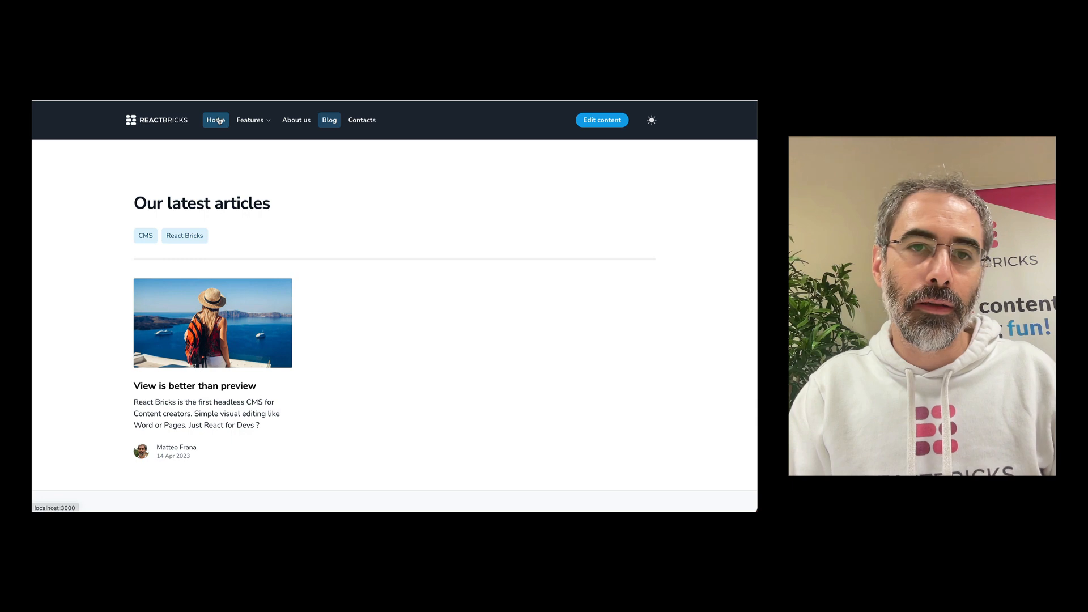
Step: Add a Text Image block below the Home page hero, found by searching 'text'
{"action": "left_click", "coordinate": [216, 120]}
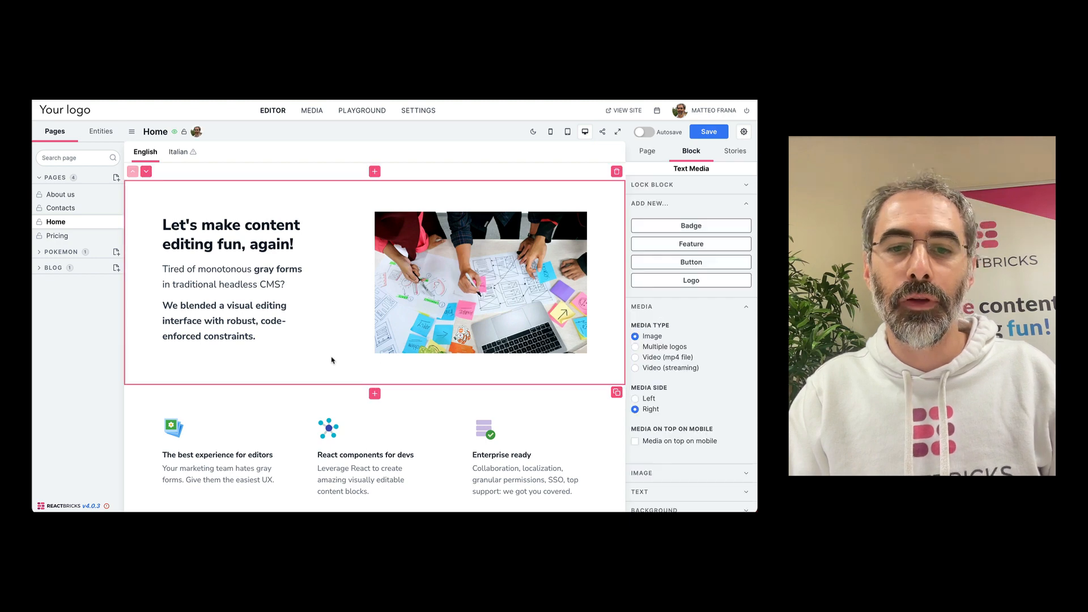
{"action": "left_click", "coordinate": [374, 393]}
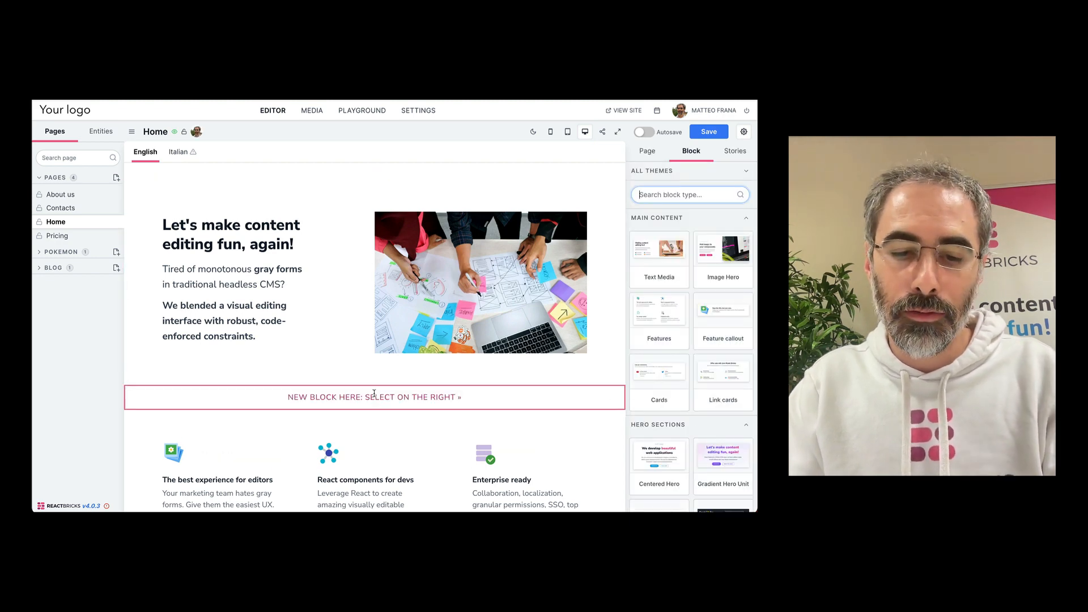
{"action": "type", "text": "text"}
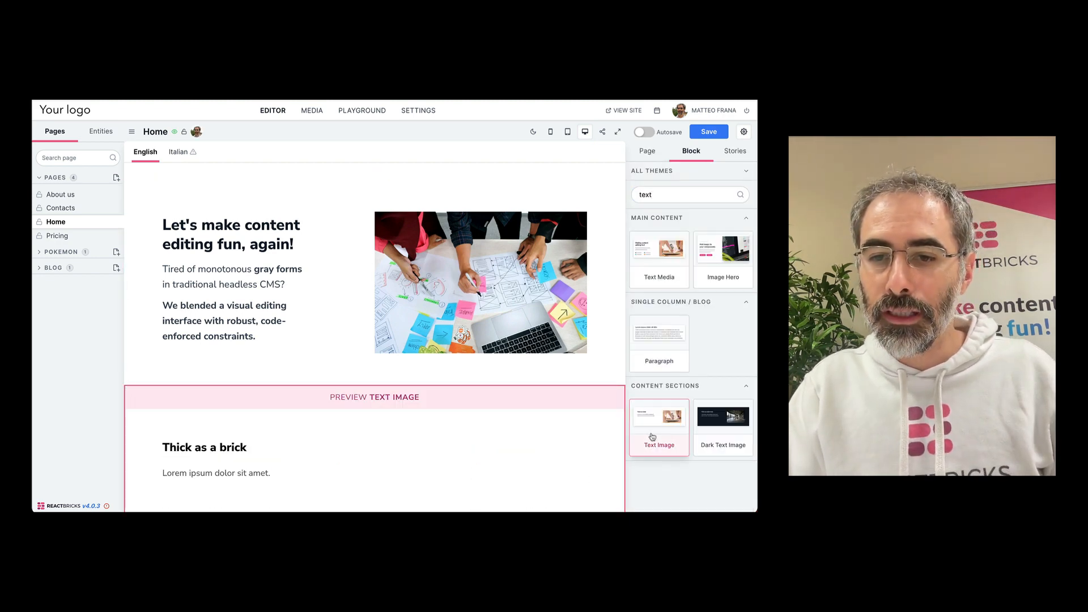
{"action": "left_click", "coordinate": [658, 417]}
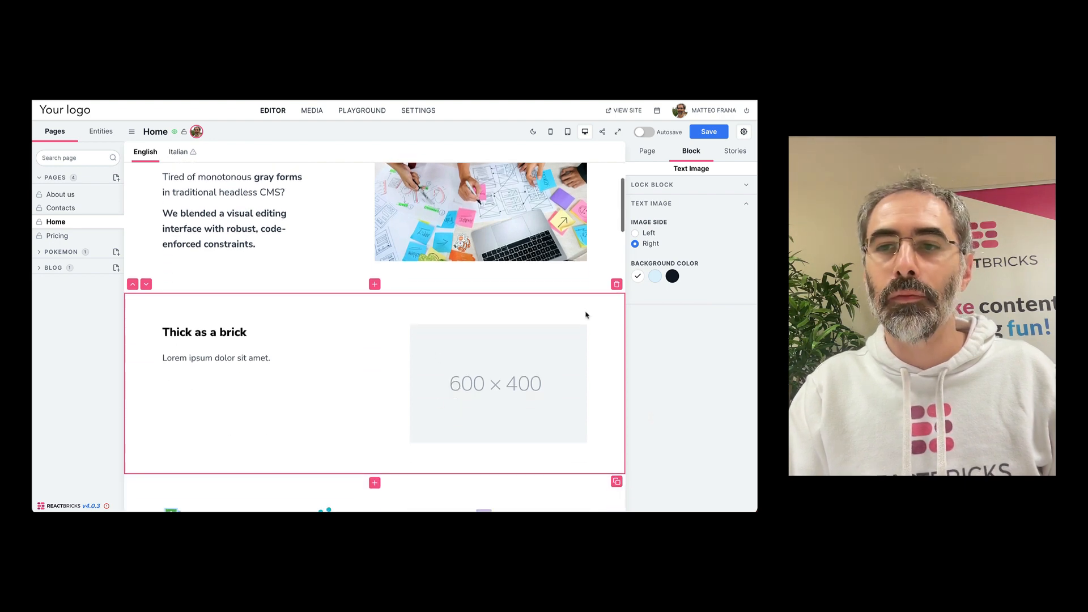
Step: Try a light blue background on the block, then set it back to white
{"action": "left_click", "coordinate": [655, 276]}
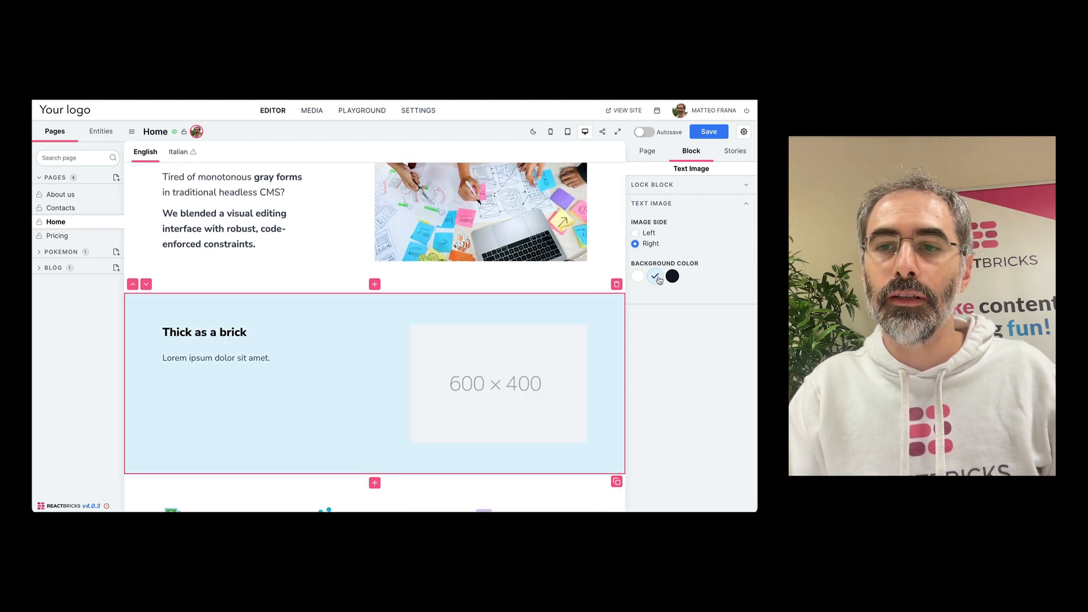
{"action": "left_click", "coordinate": [638, 276]}
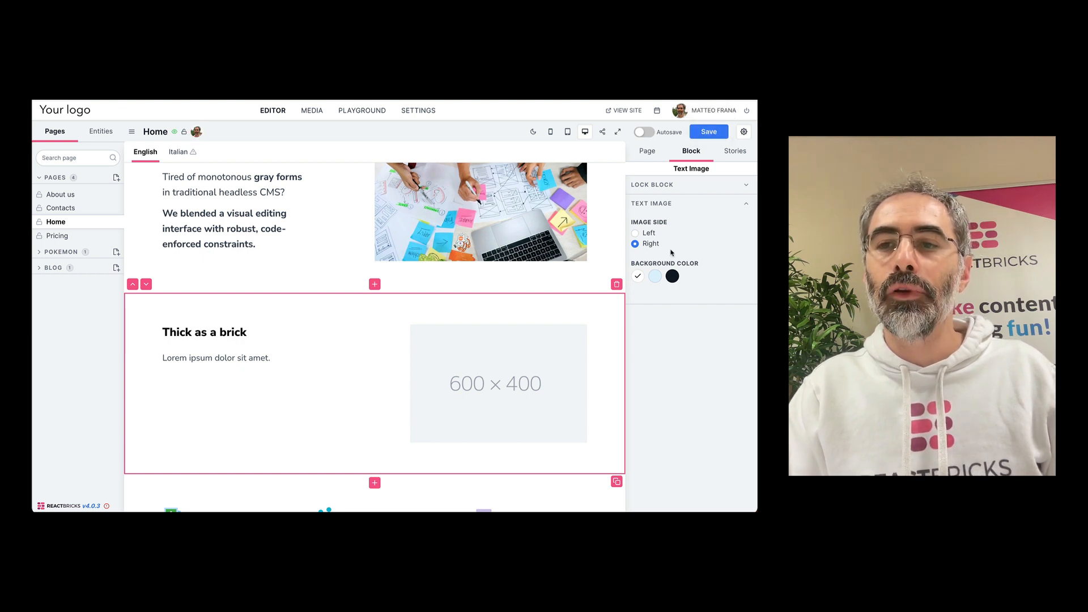
{"action": "left_click", "coordinate": [708, 132]}
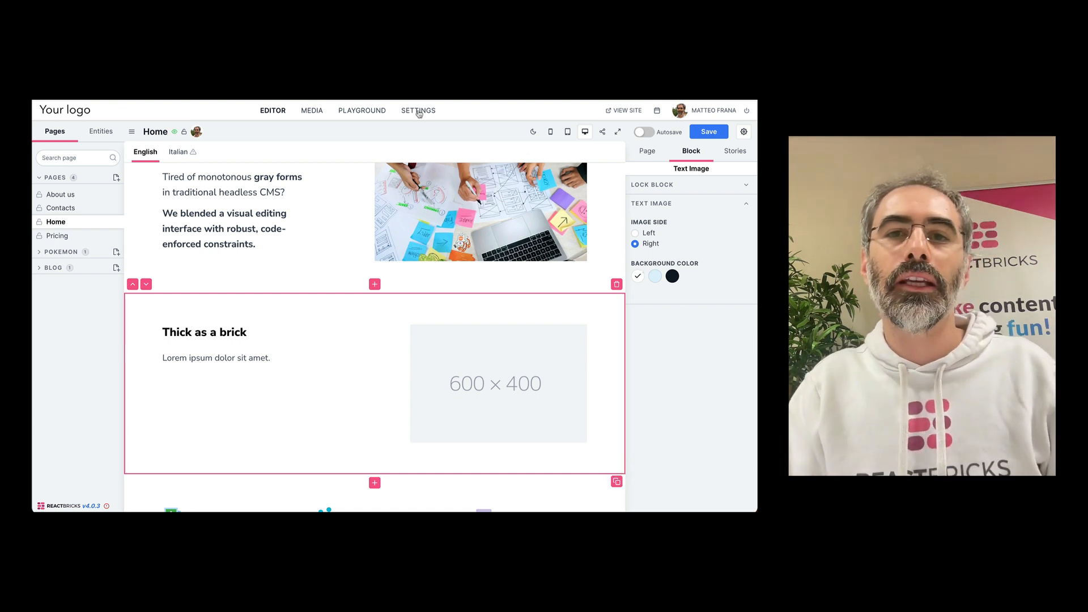
Step: Add a custom role with id 'designer' and name 'Designer' in app settings
{"action": "left_click", "coordinate": [418, 110]}
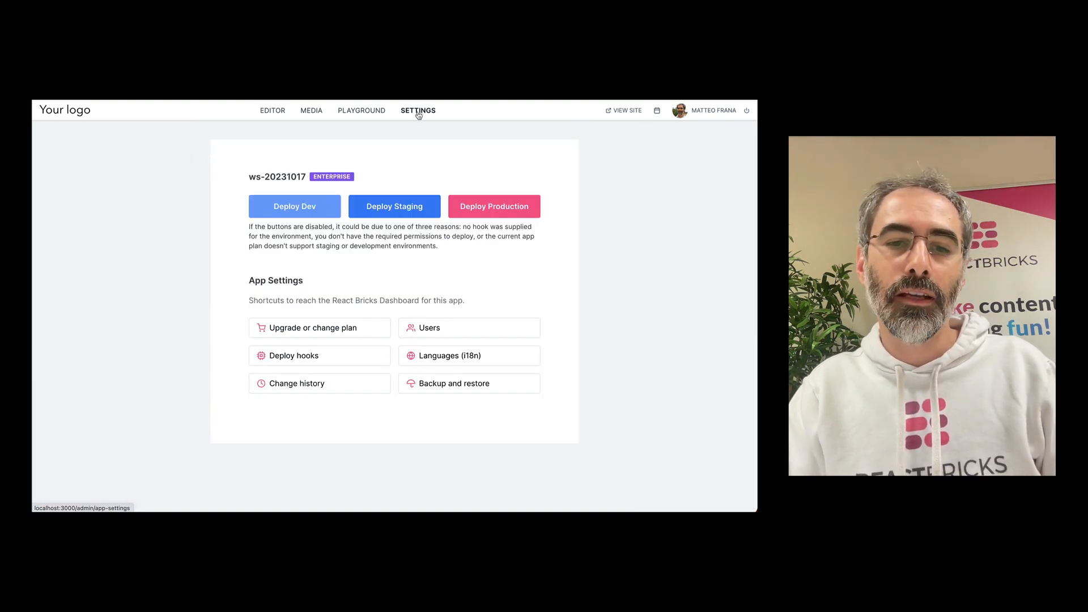
{"action": "left_click", "coordinate": [294, 356]}
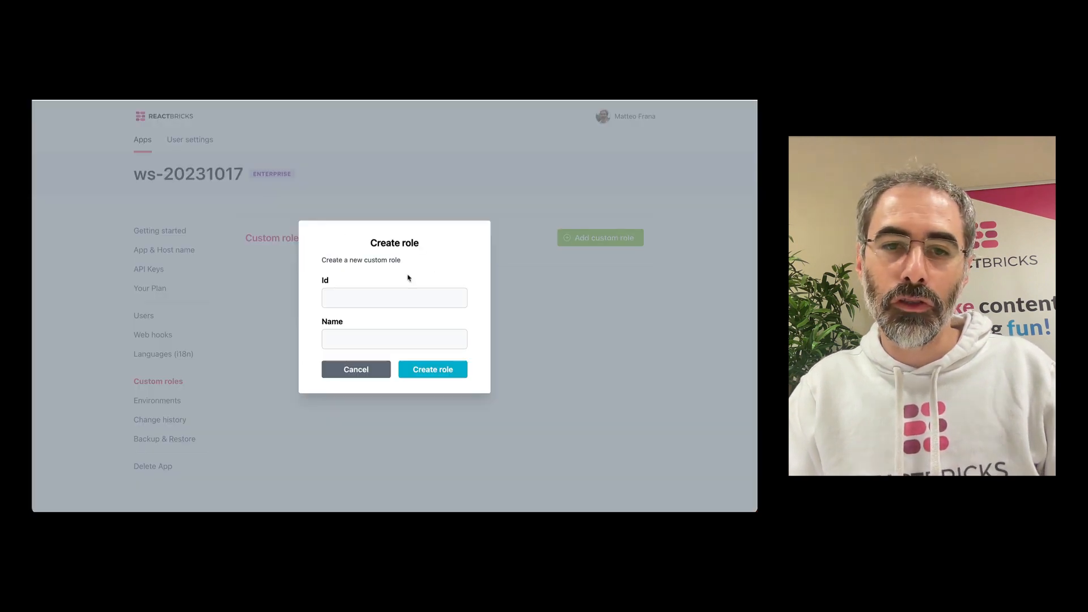
{"action": "type", "text": "designer"}
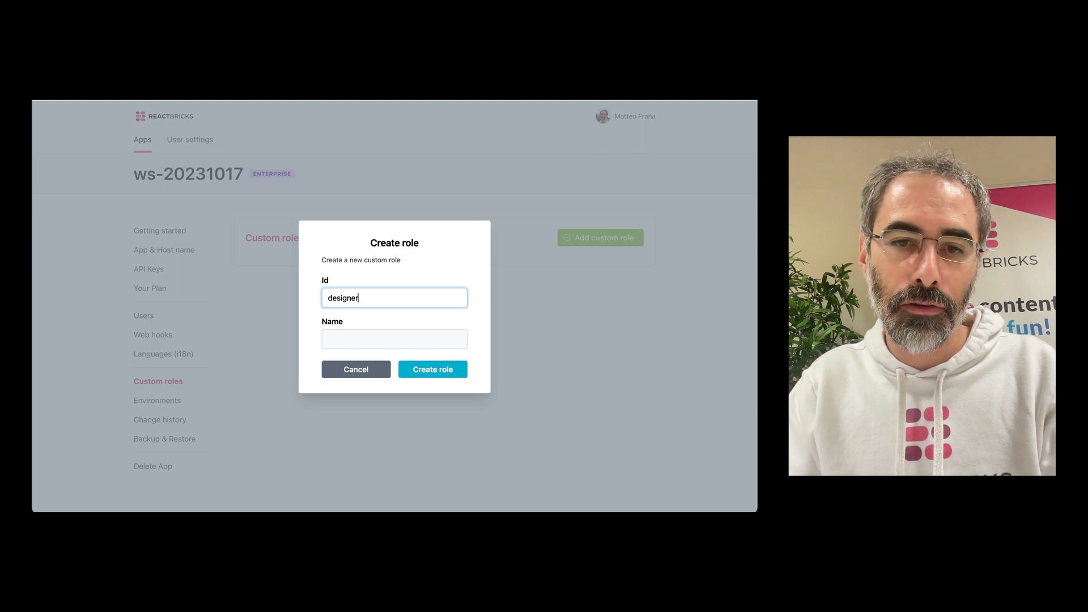
{"action": "type", "text": "Designer"}
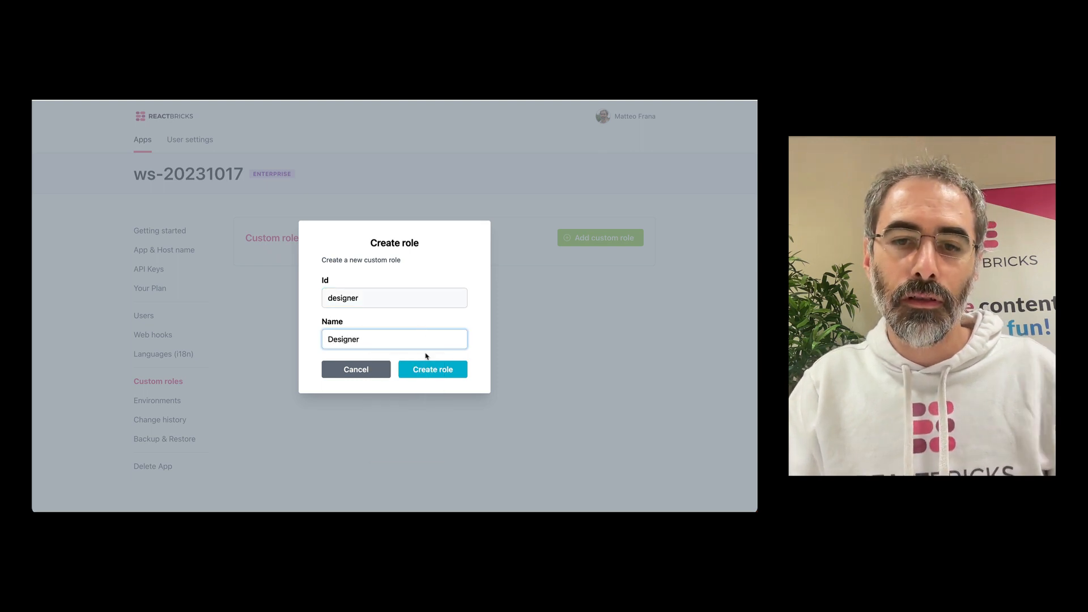
{"action": "left_click", "coordinate": [432, 369]}
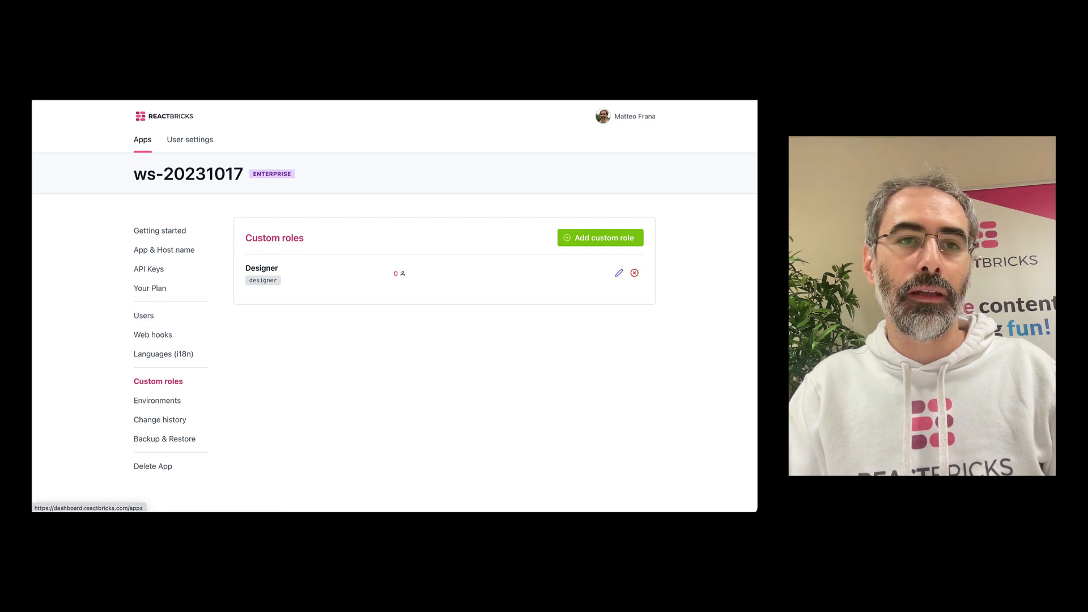
{"action": "left_click", "coordinate": [144, 316]}
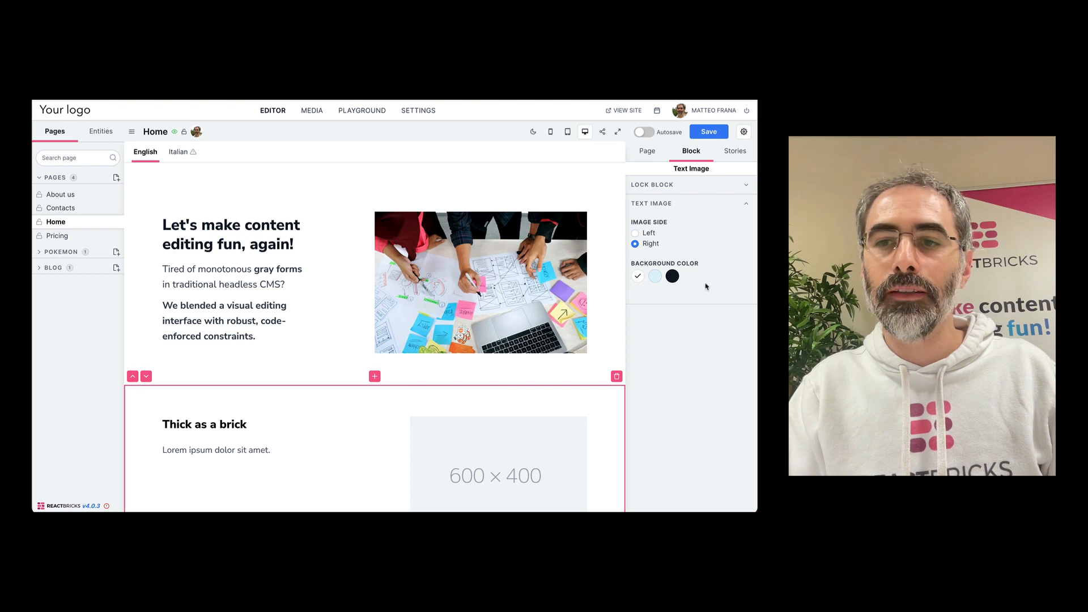
{"action": "mouse_move", "coordinate": [637, 276]}
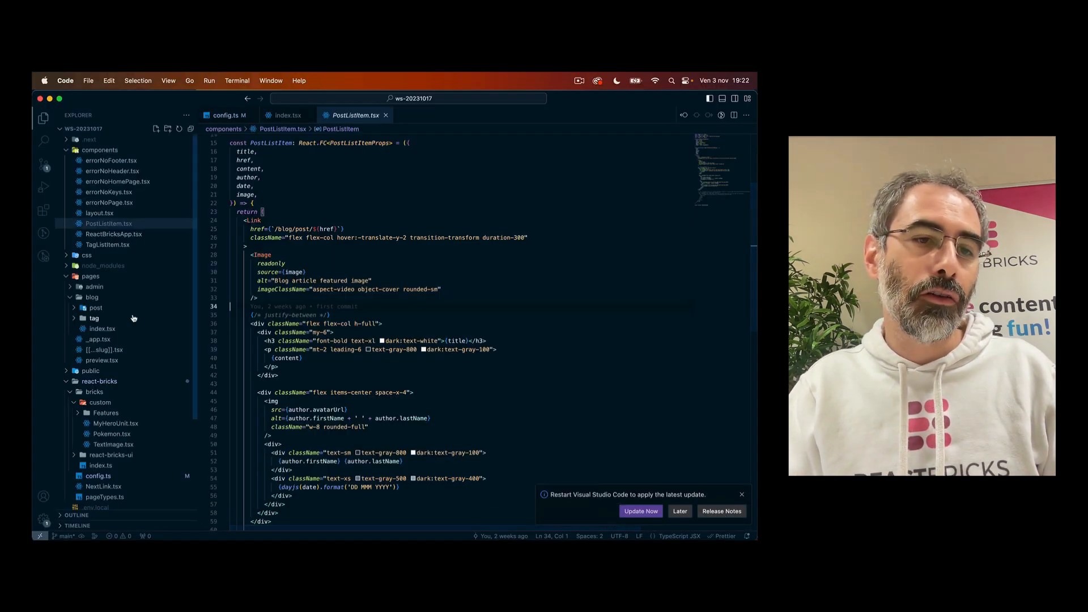
Step: Show TextImage's bgColor control only when user.customRole?.id === 'designer'
{"action": "scroll", "scroll_direction": "down", "scroll_amount": 3}
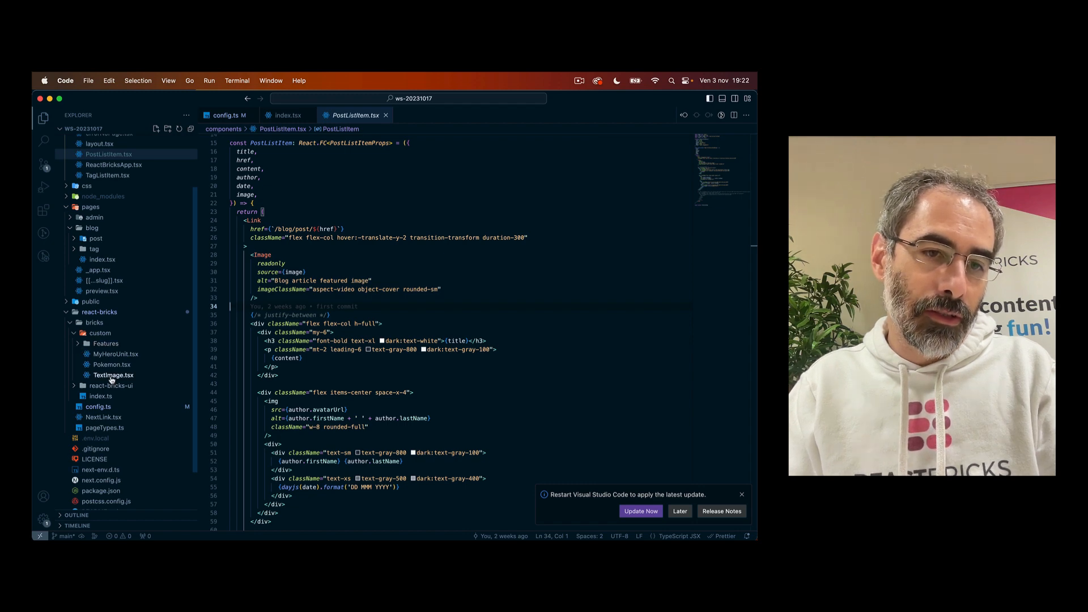
{"action": "left_click", "coordinate": [112, 374]}
{"action": "type", "text": "show:"}
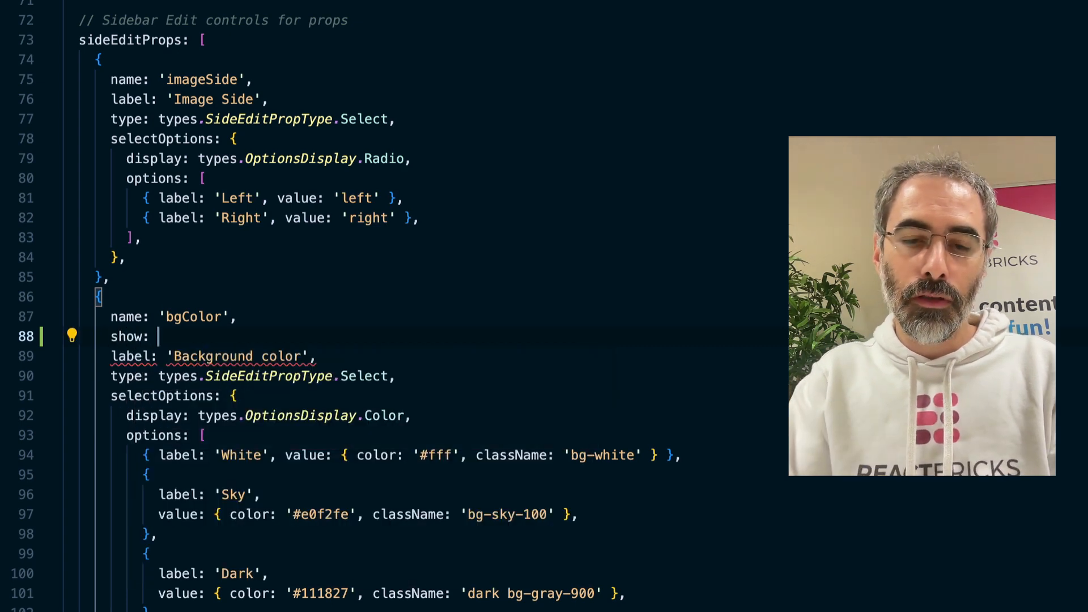
{"action": "type", "text": "(props)"}
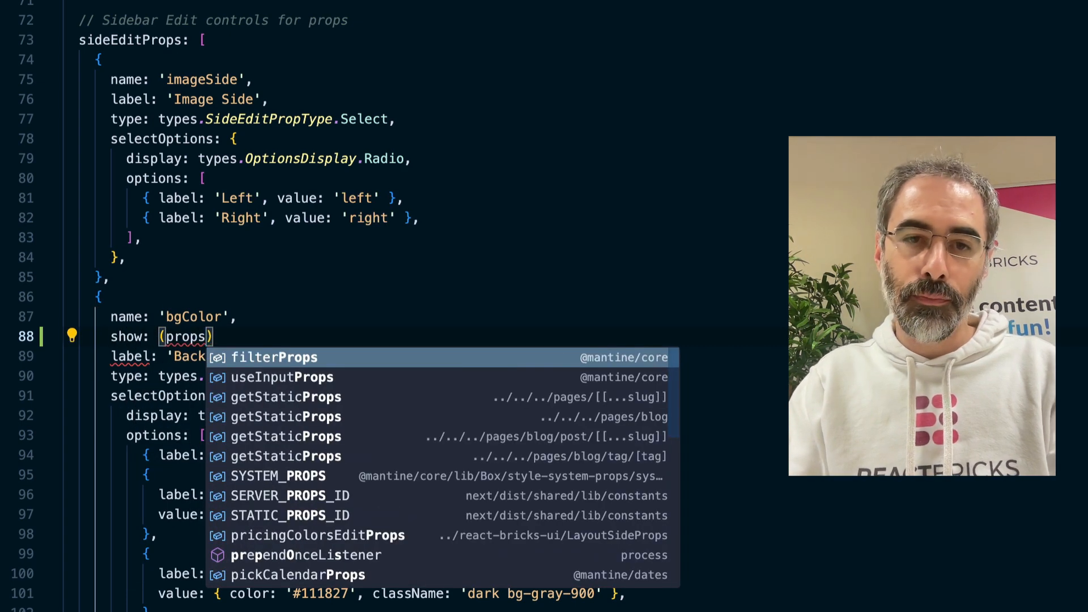
{"action": "type", "text": ", page, user"}
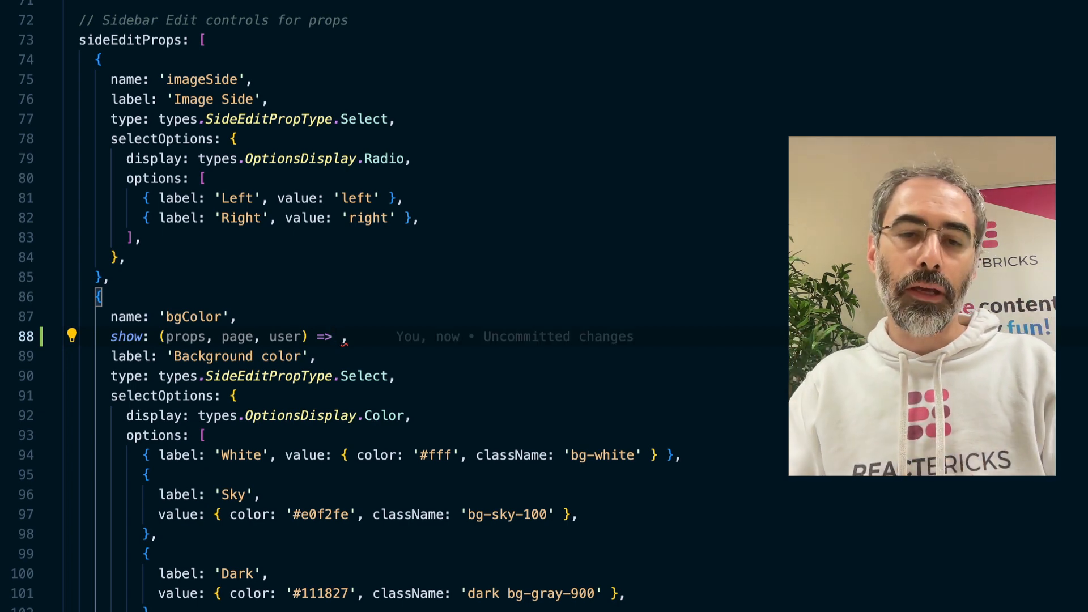
{"action": "type", "text": "user.customRole"}
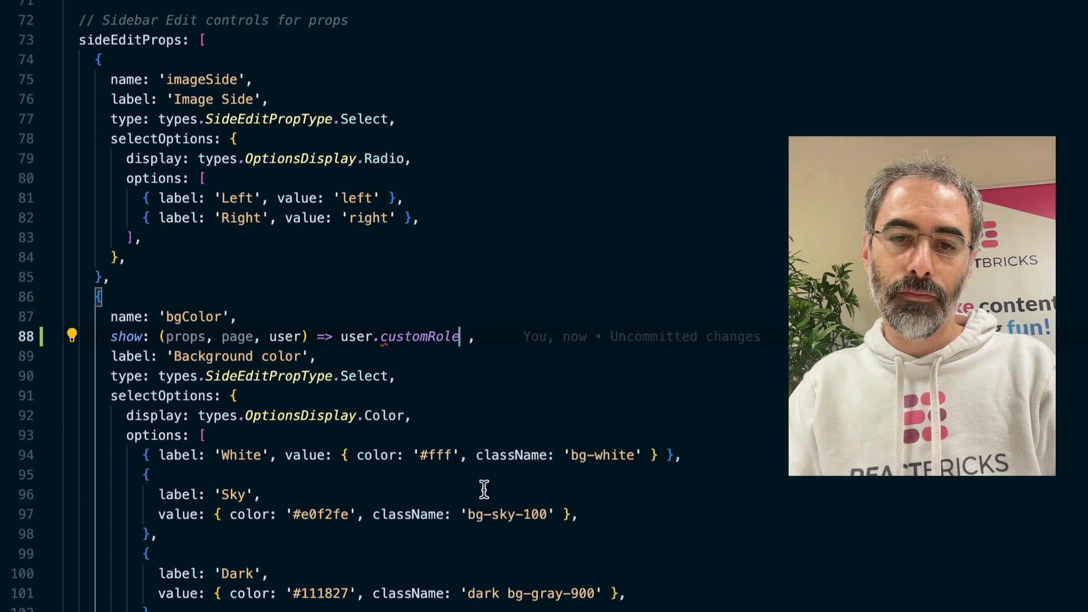
{"action": "type", "text": "?.id ==="}
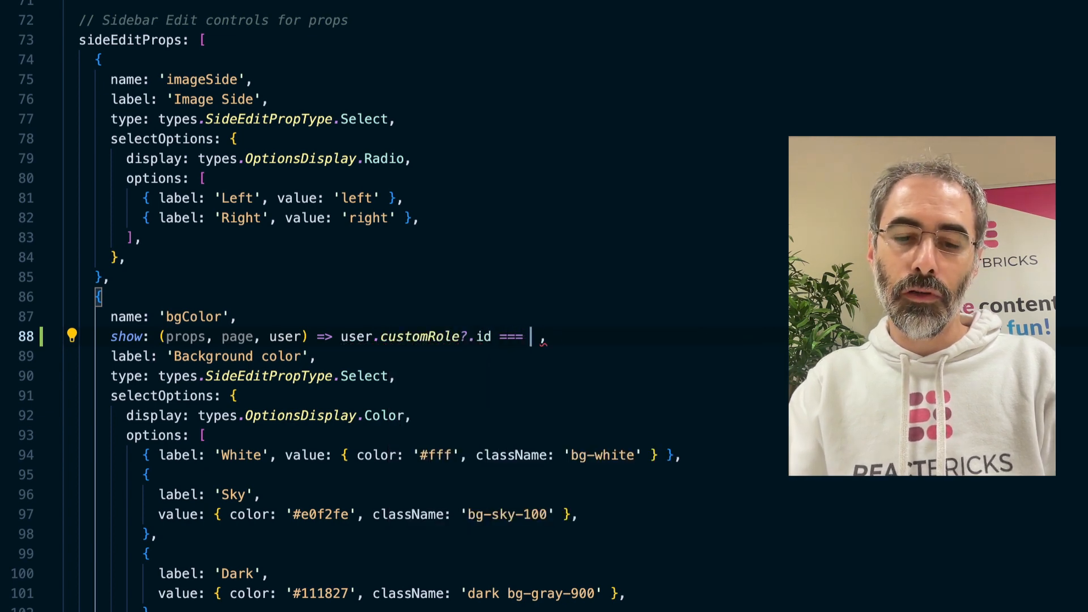
{"action": "type", "text": "'designer'"}
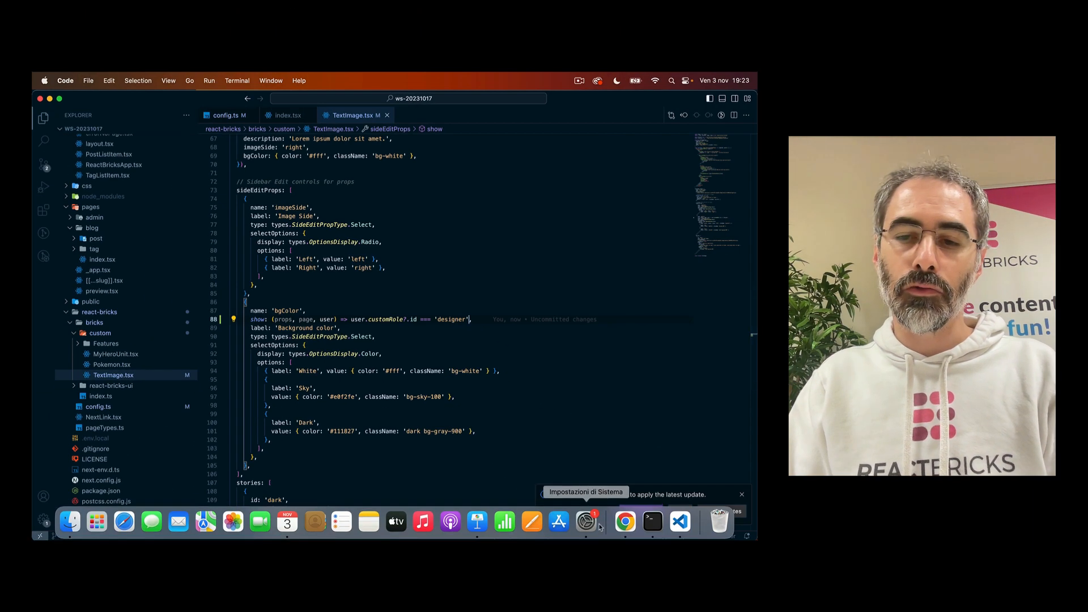
{"action": "left_click", "coordinate": [623, 522]}
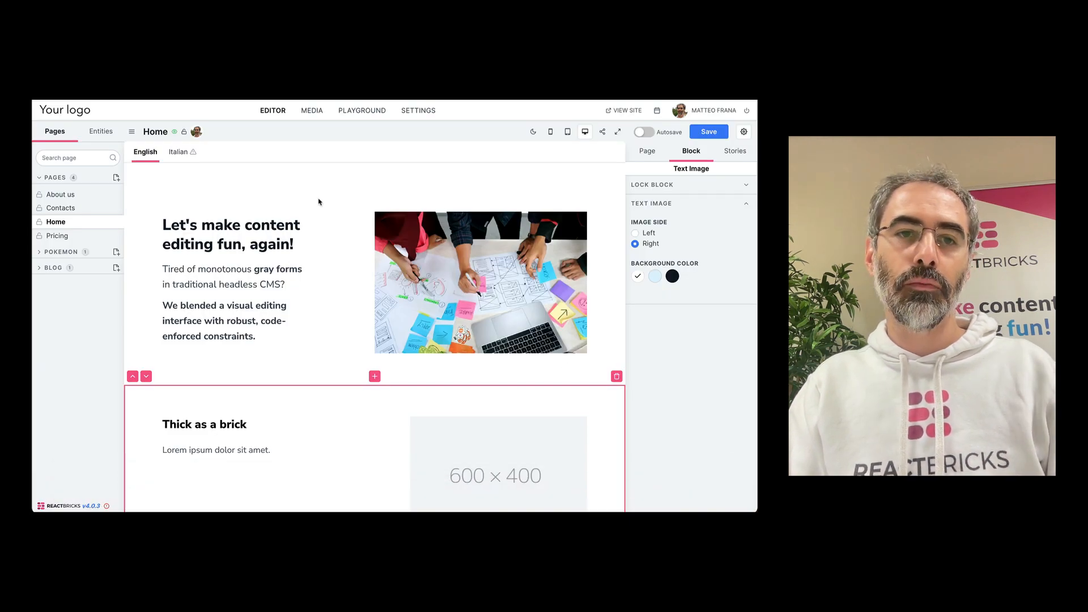
Step: Check the Text Image block's background color settings in the editor
{"action": "left_click", "coordinate": [647, 151]}
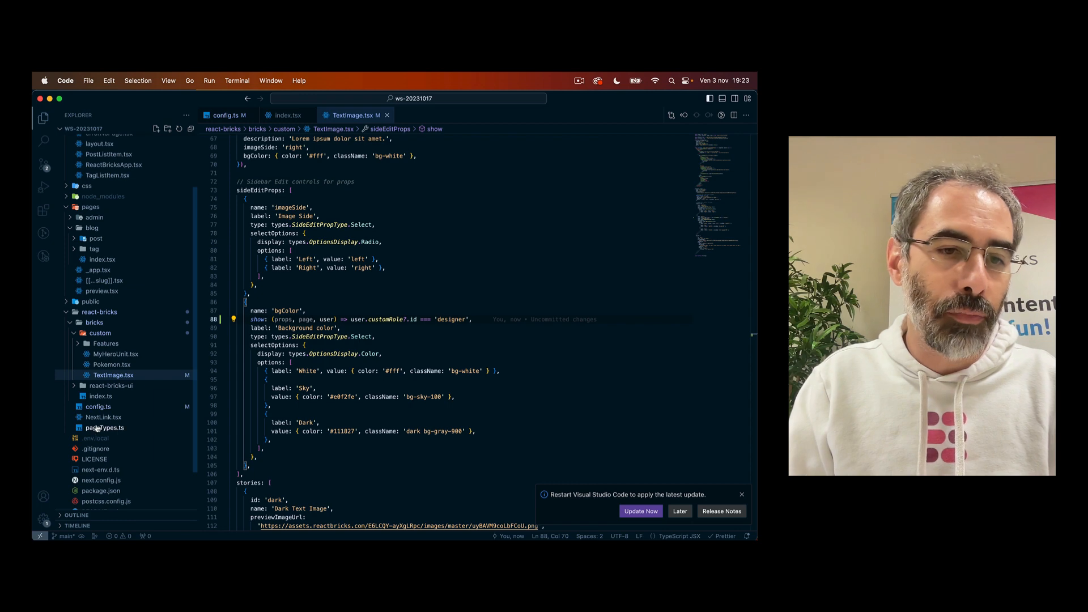
Step: Add slugPrefix: { default: 'blog/' } to the blog page type in pageTypes.ts and save
{"action": "left_click", "coordinate": [105, 428]}
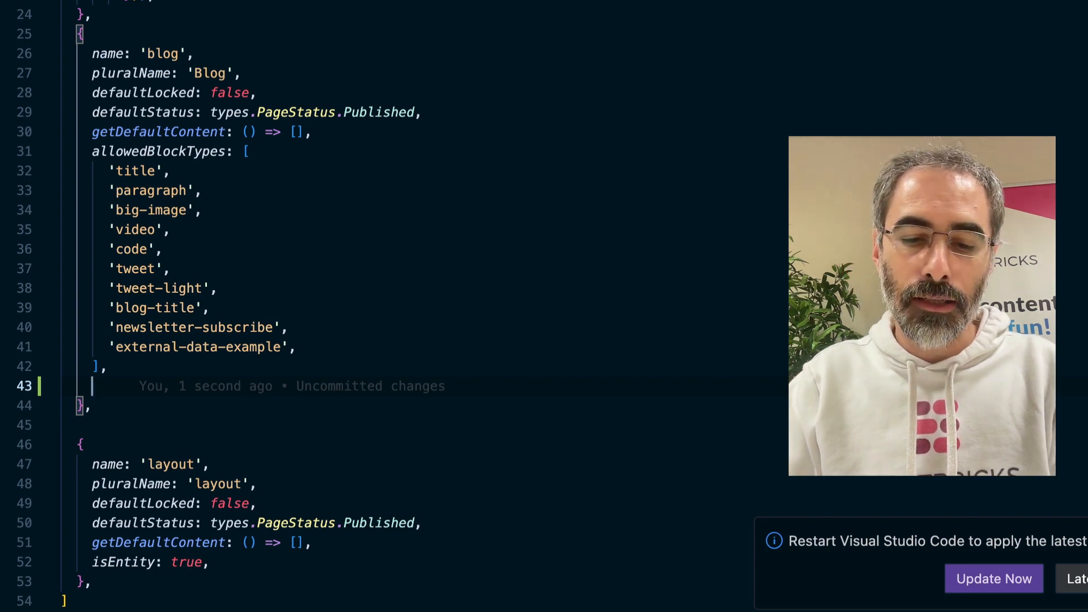
{"action": "type", "text": "slugPrefix:"}
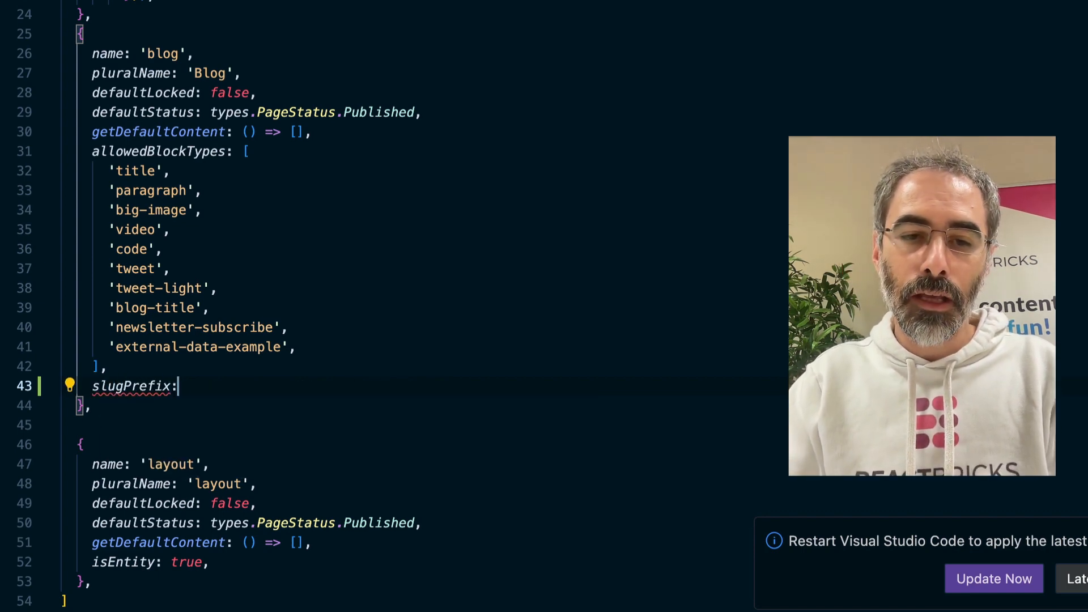
{"action": "type", "text": "{ defau"}
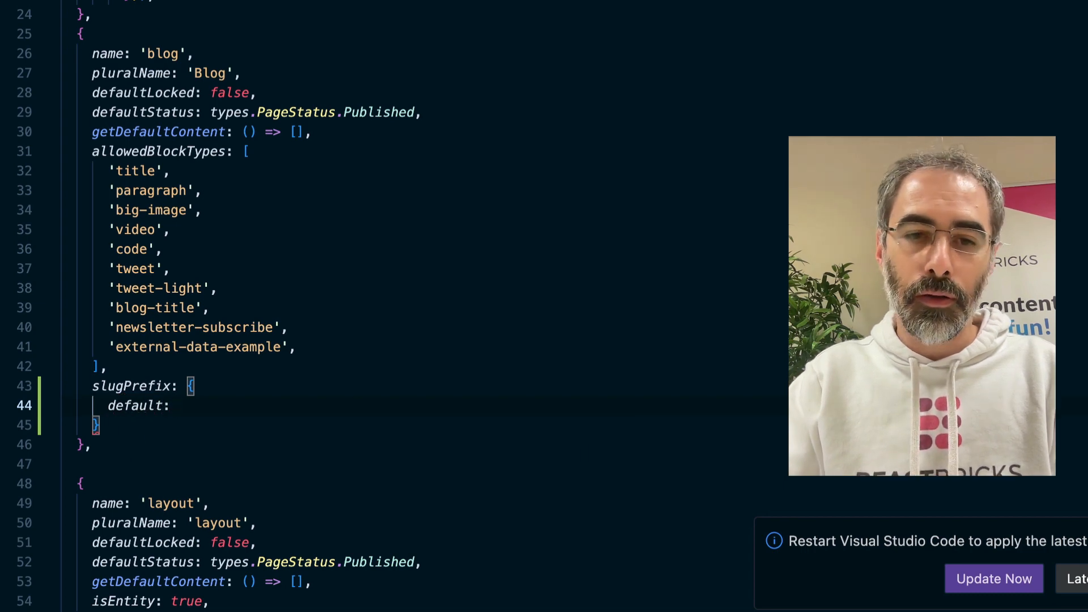
{"action": "type", "text": "''"}
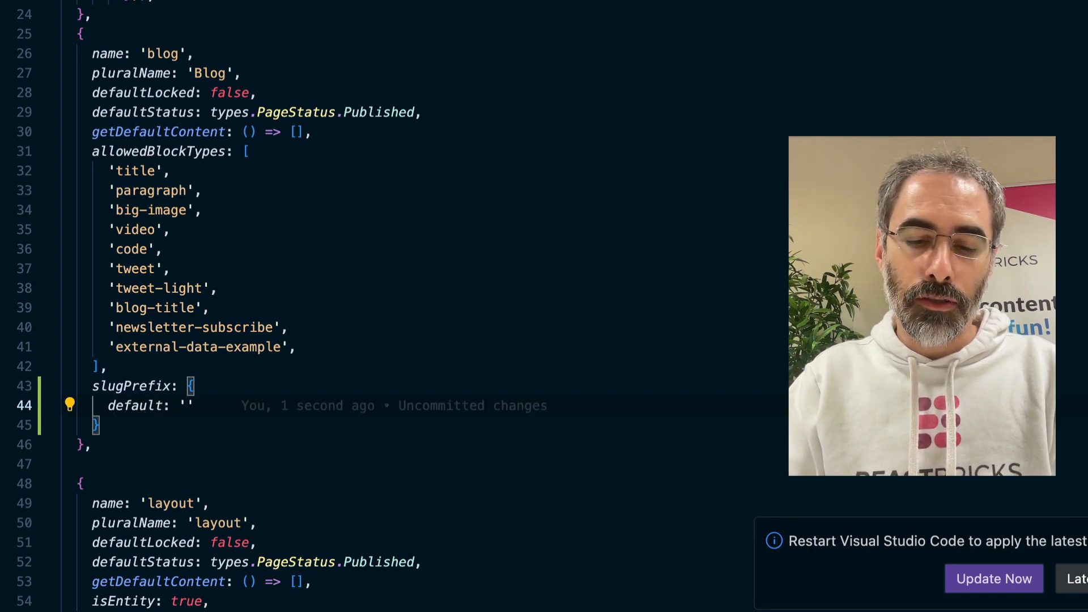
{"action": "type", "text": "blog/"}
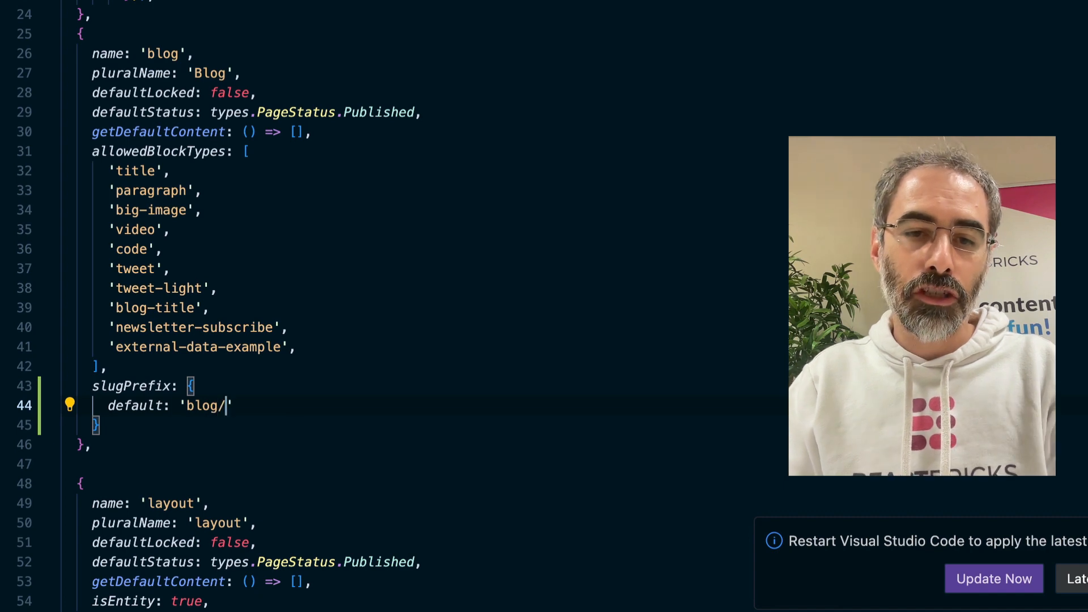
{"action": "type", "text": "tr"}
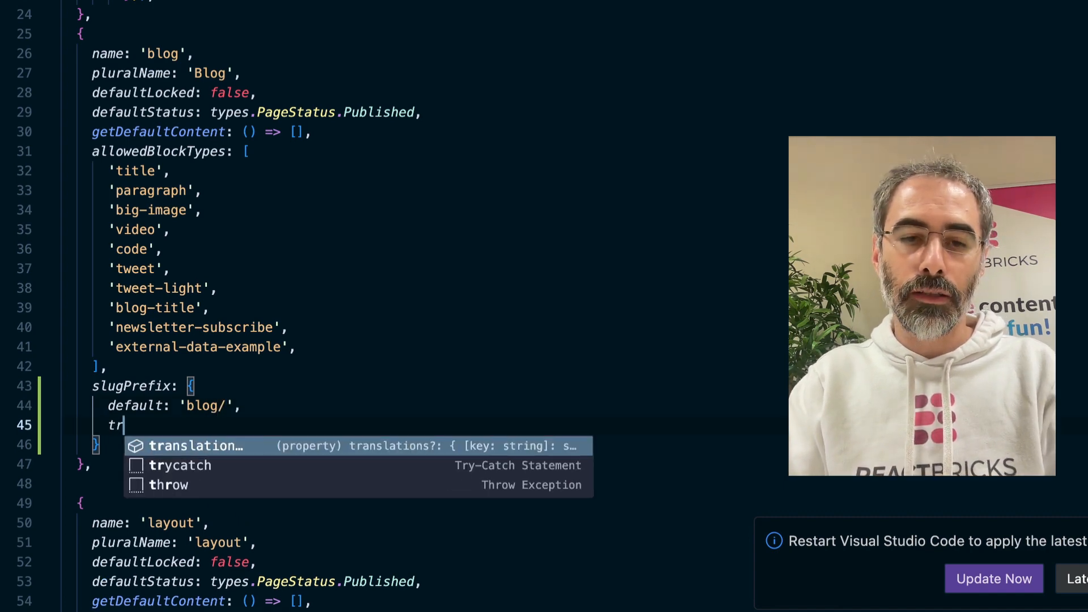
{"action": "type", "text": "a"}
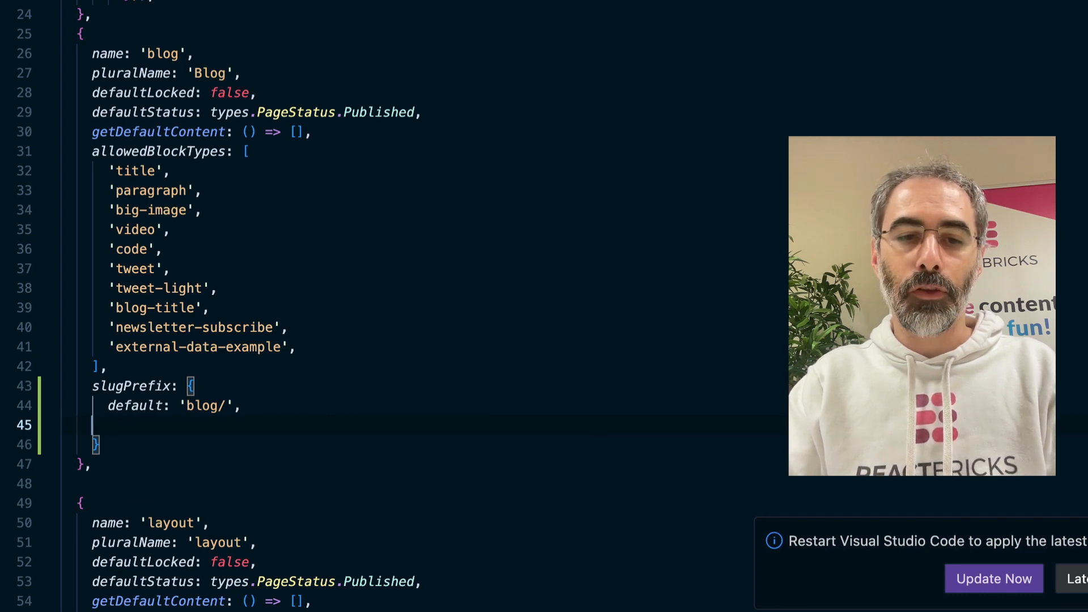
{"action": "key", "text": "Backspace"}
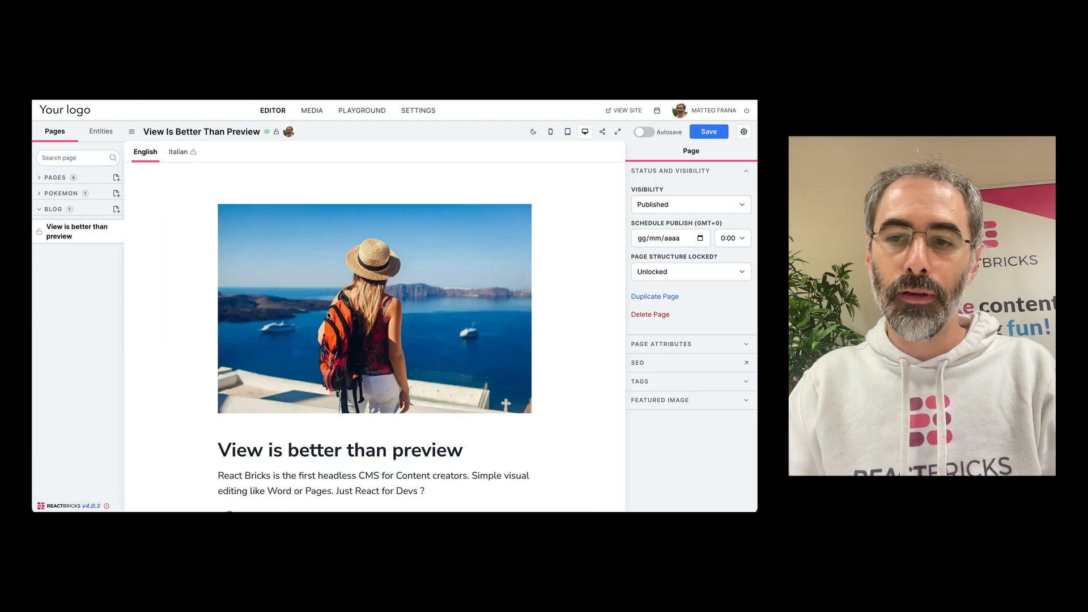
Step: View the post's 'blog/' slug prefix in Page Attributes, save, and read the v4.0.0 changelog
{"action": "left_click", "coordinate": [662, 343]}
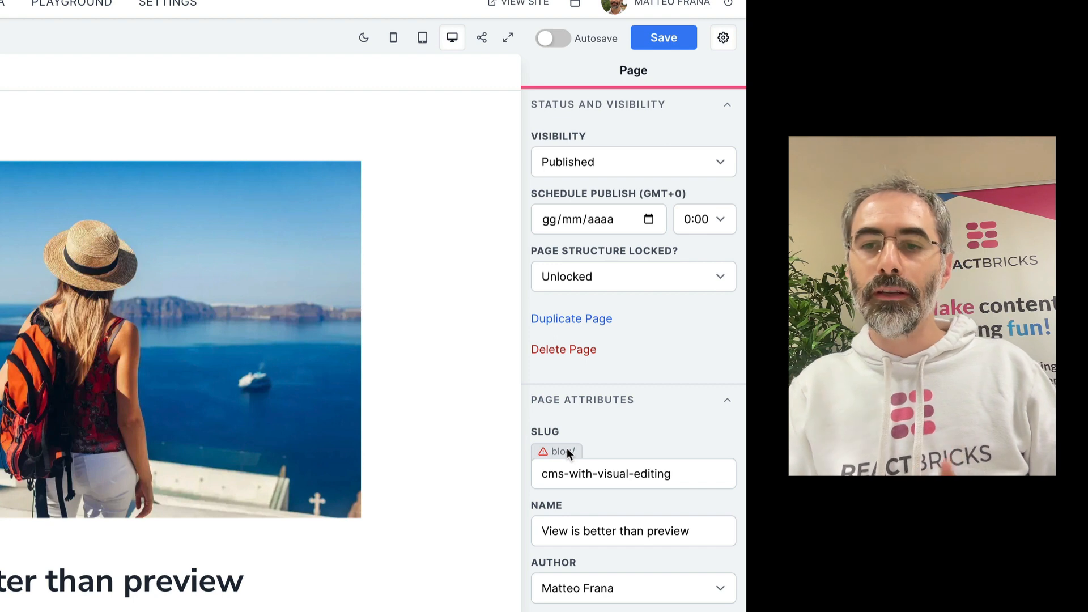
{"action": "mouse_move", "coordinate": [558, 451]}
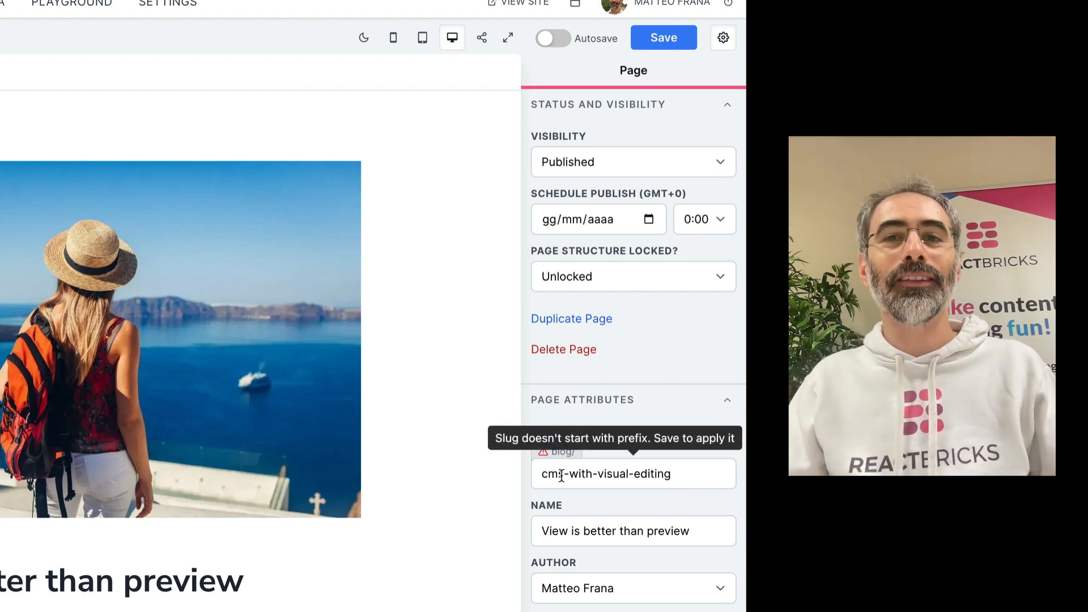
{"action": "mouse_move", "coordinate": [563, 419]}
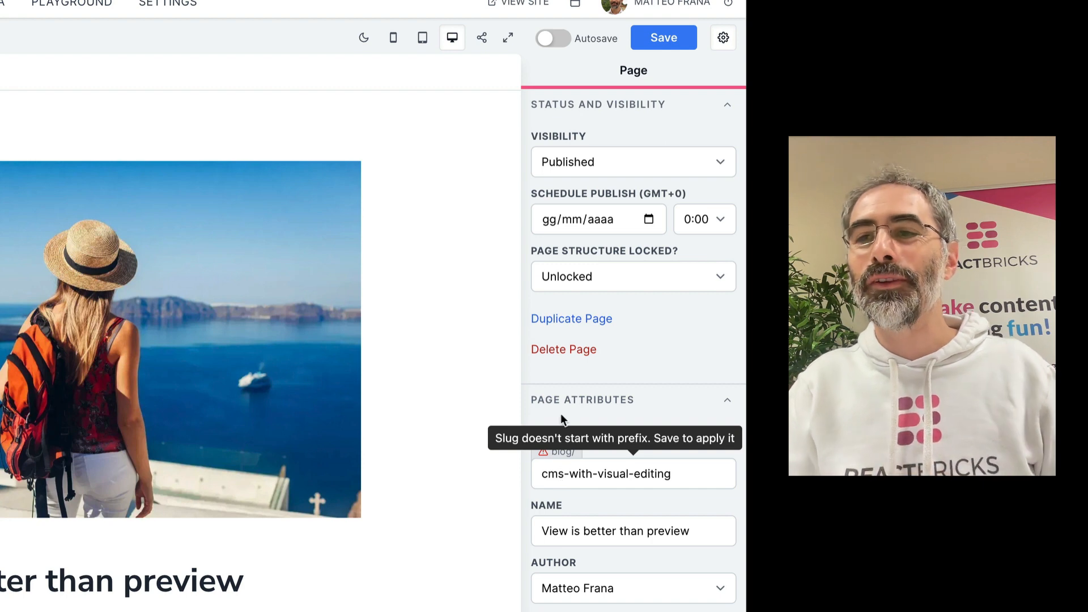
{"action": "left_click", "coordinate": [663, 37]}
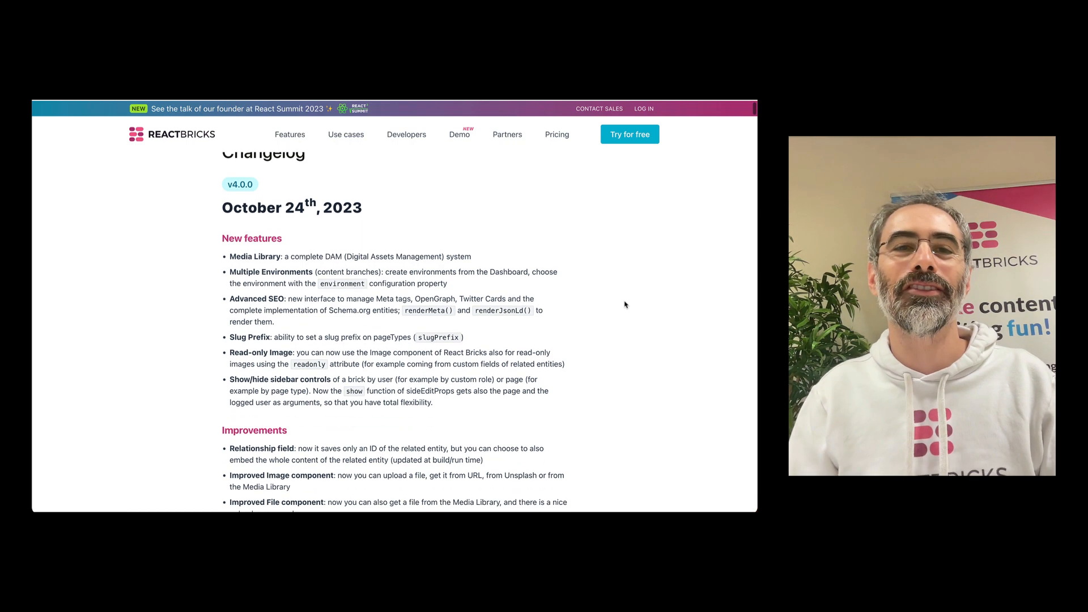
{"action": "scroll", "scroll_direction": "down", "scroll_amount": 3}
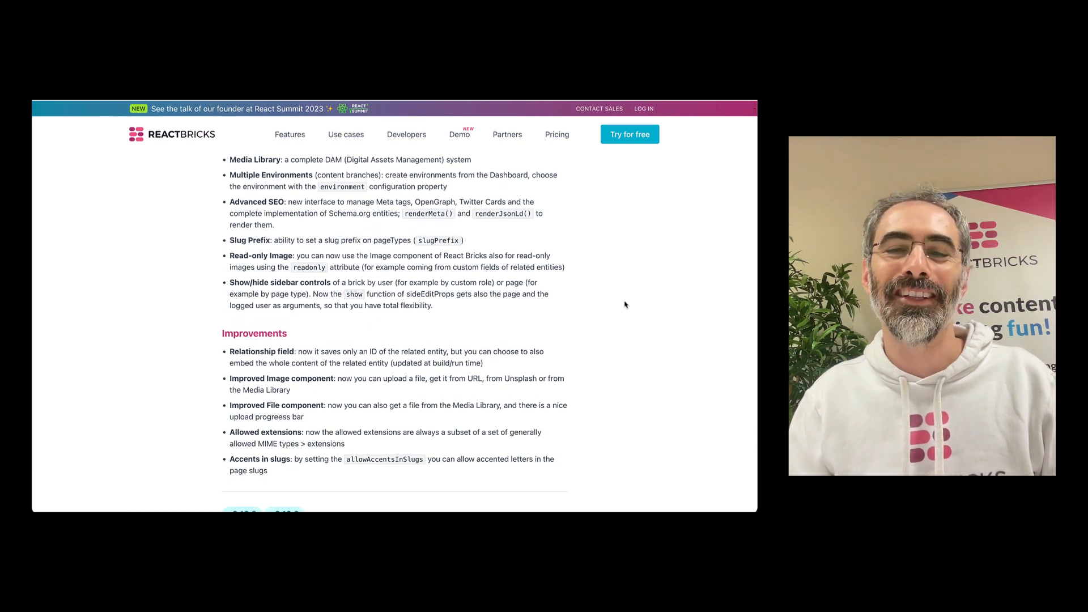